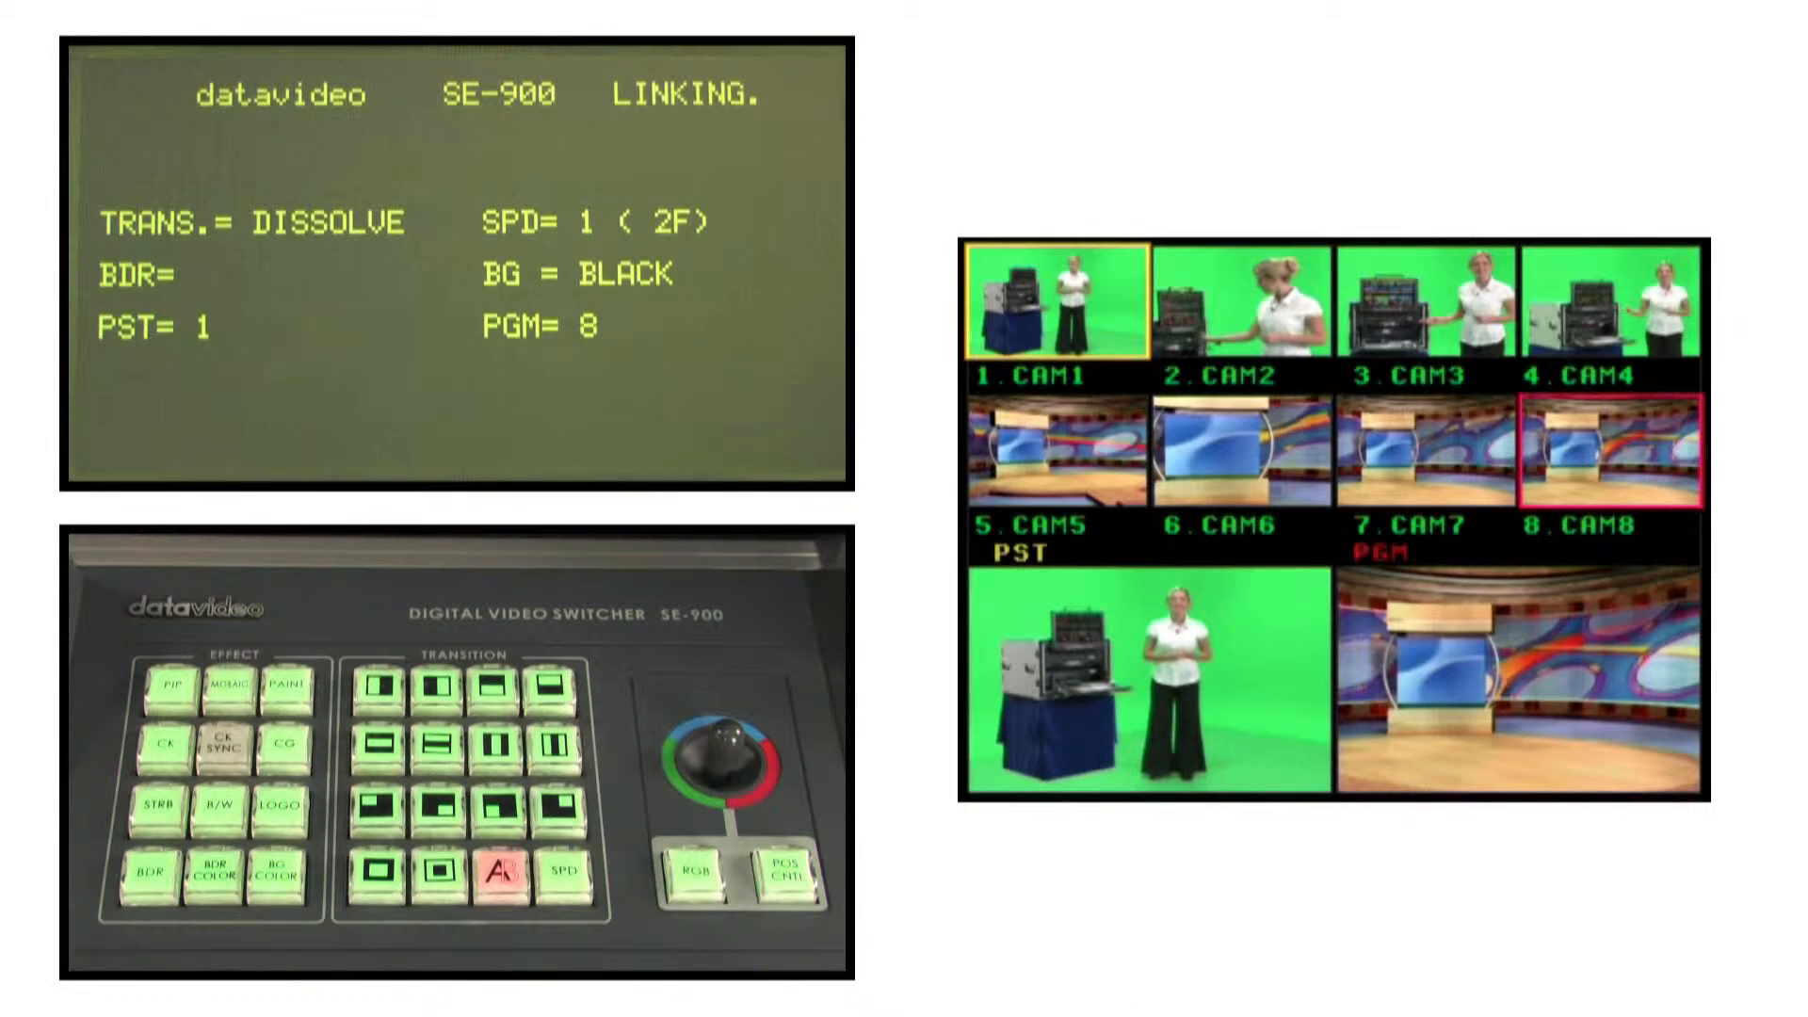
Inset camera 1 over the studio set with PIP, then resize and move it to mid-preview.
click(176, 683)
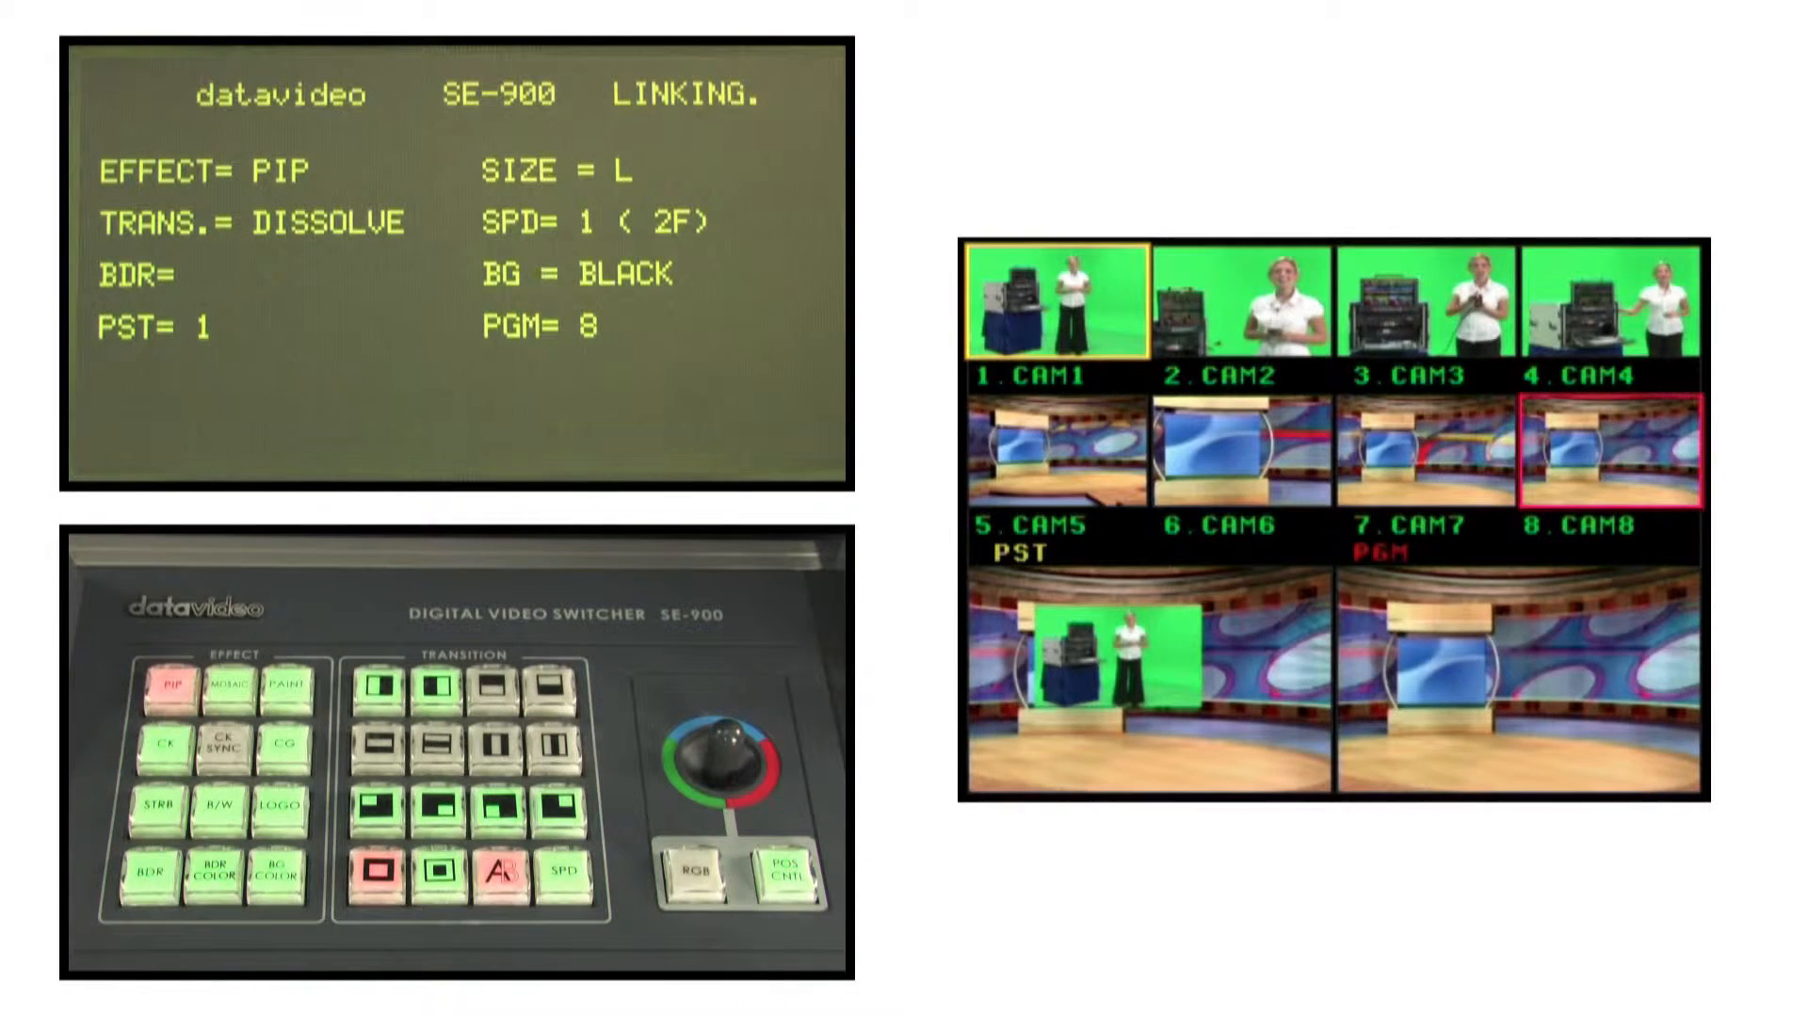
click(406, 870)
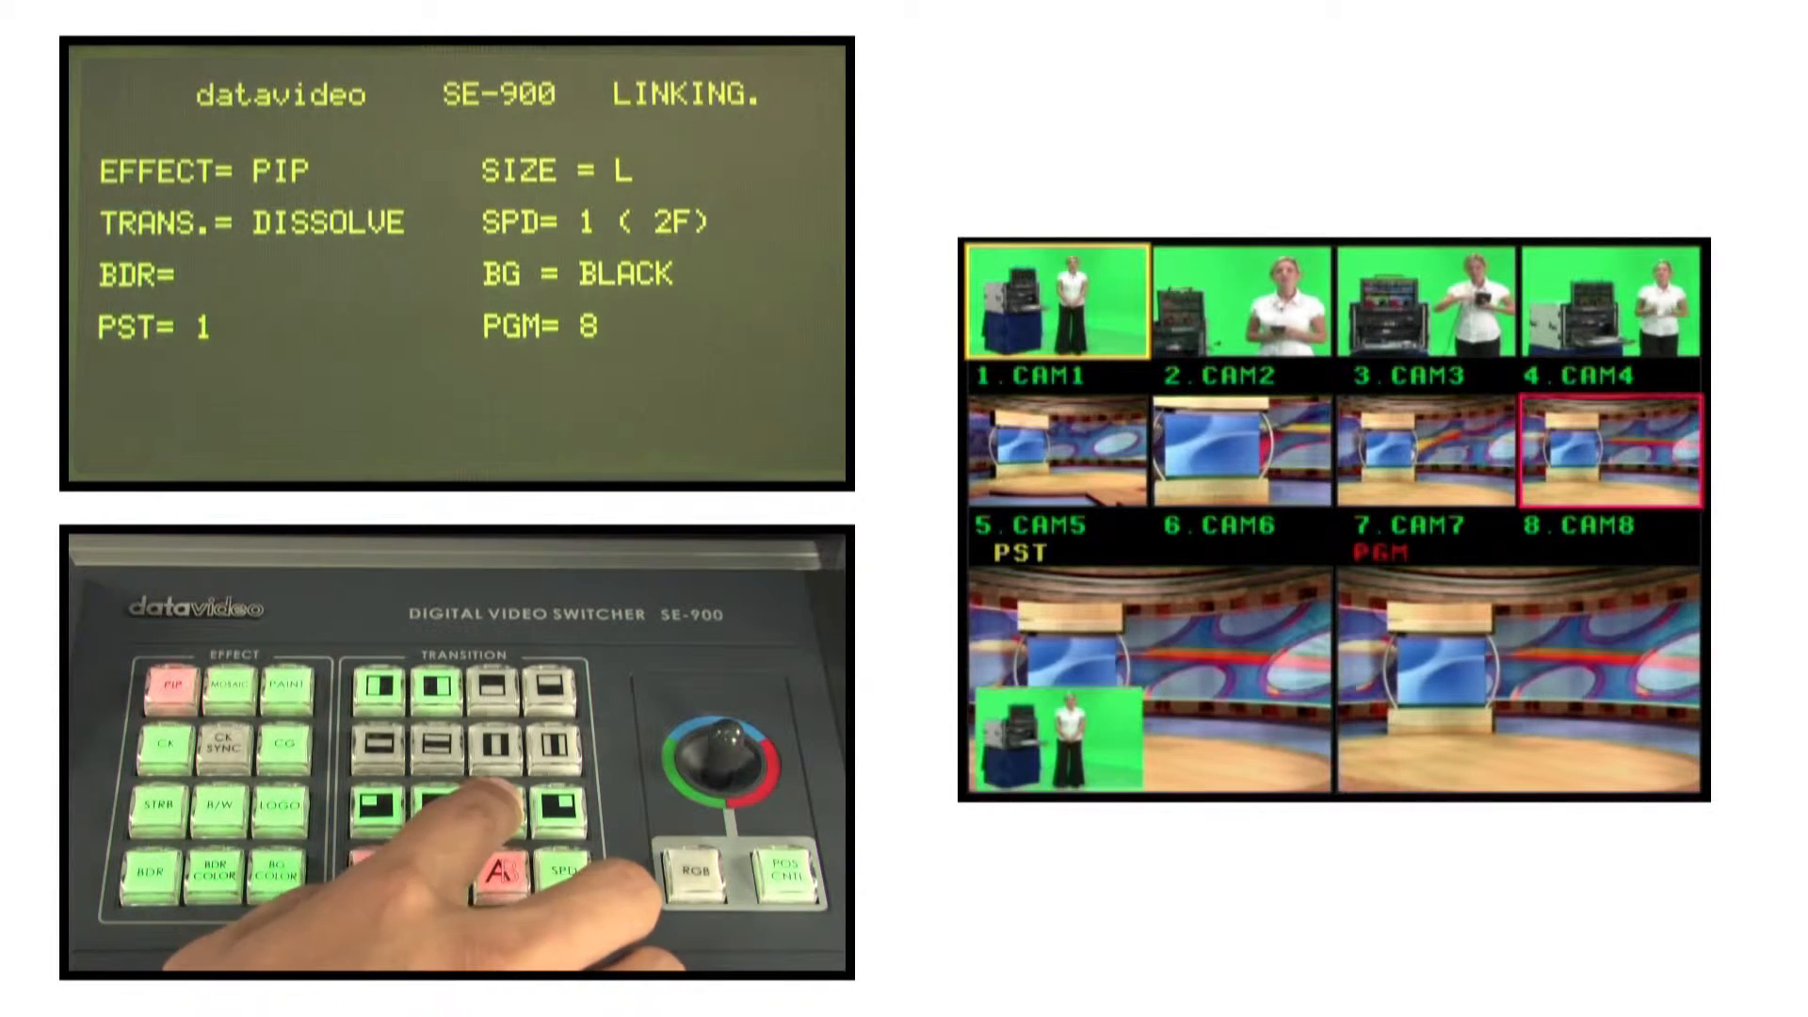
click(437, 859)
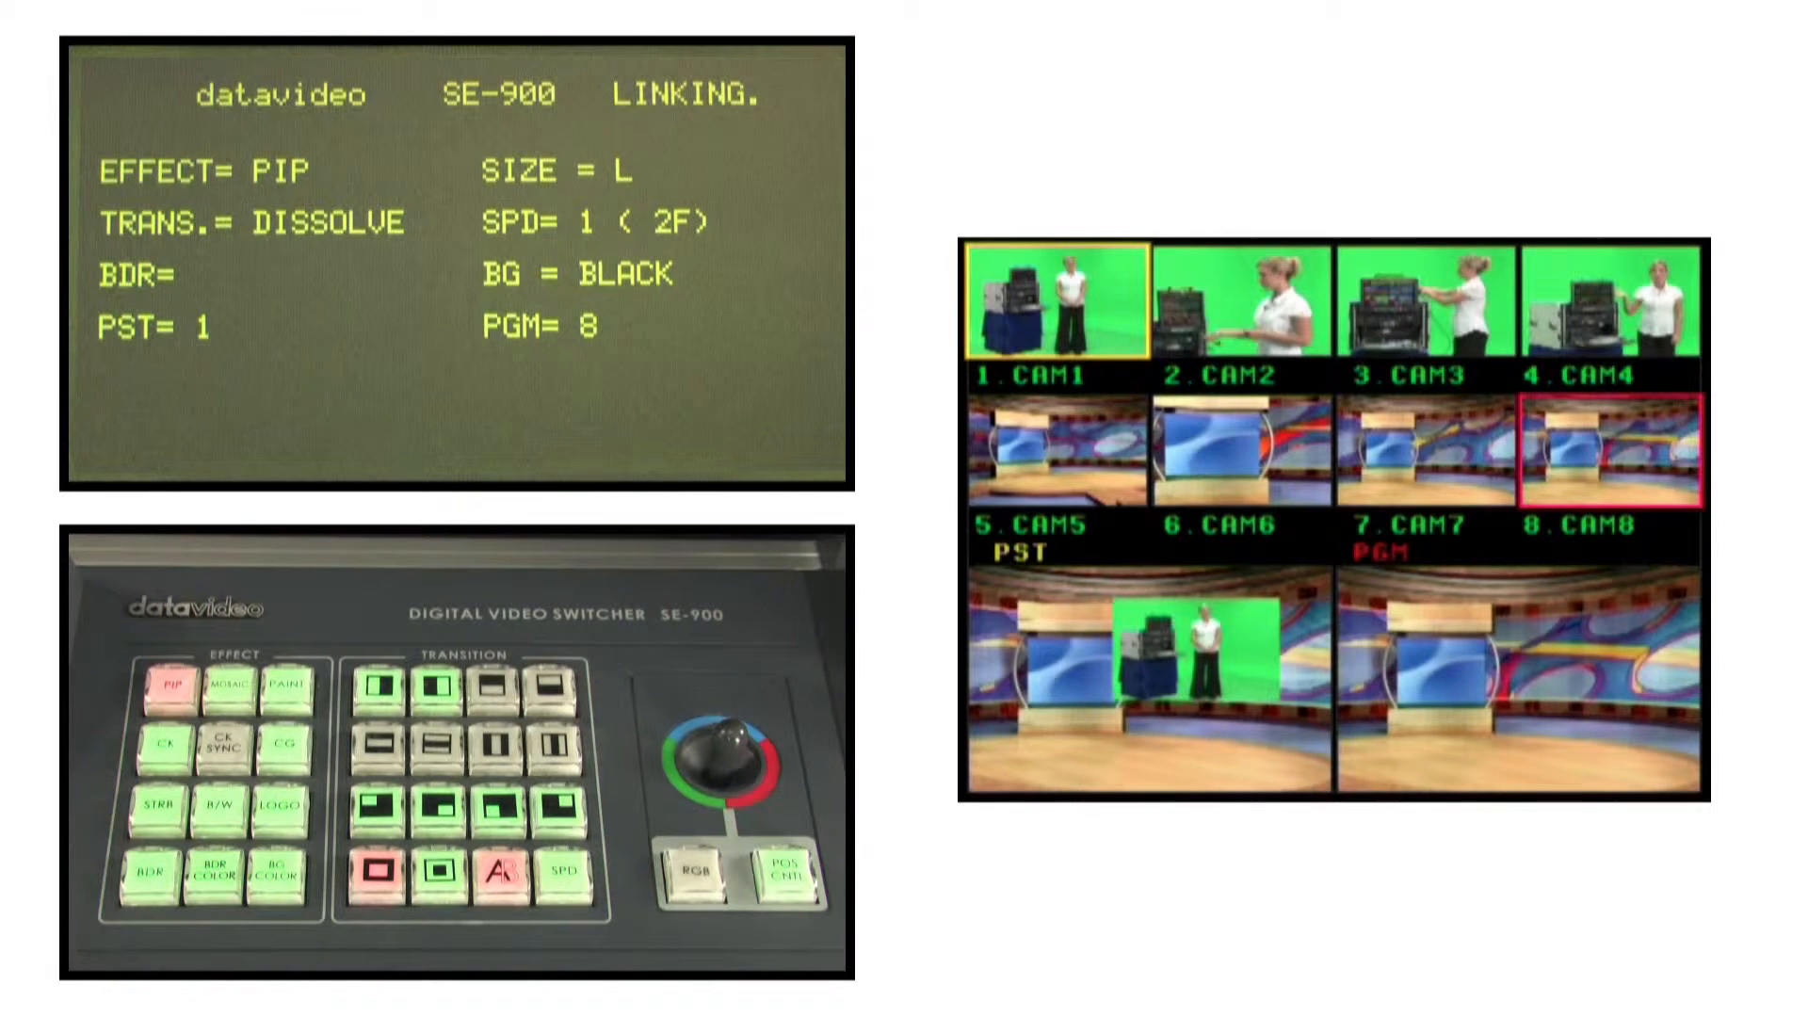
Add a black border to the inset and cycle its colour through green, yellow and white.
click(160, 870)
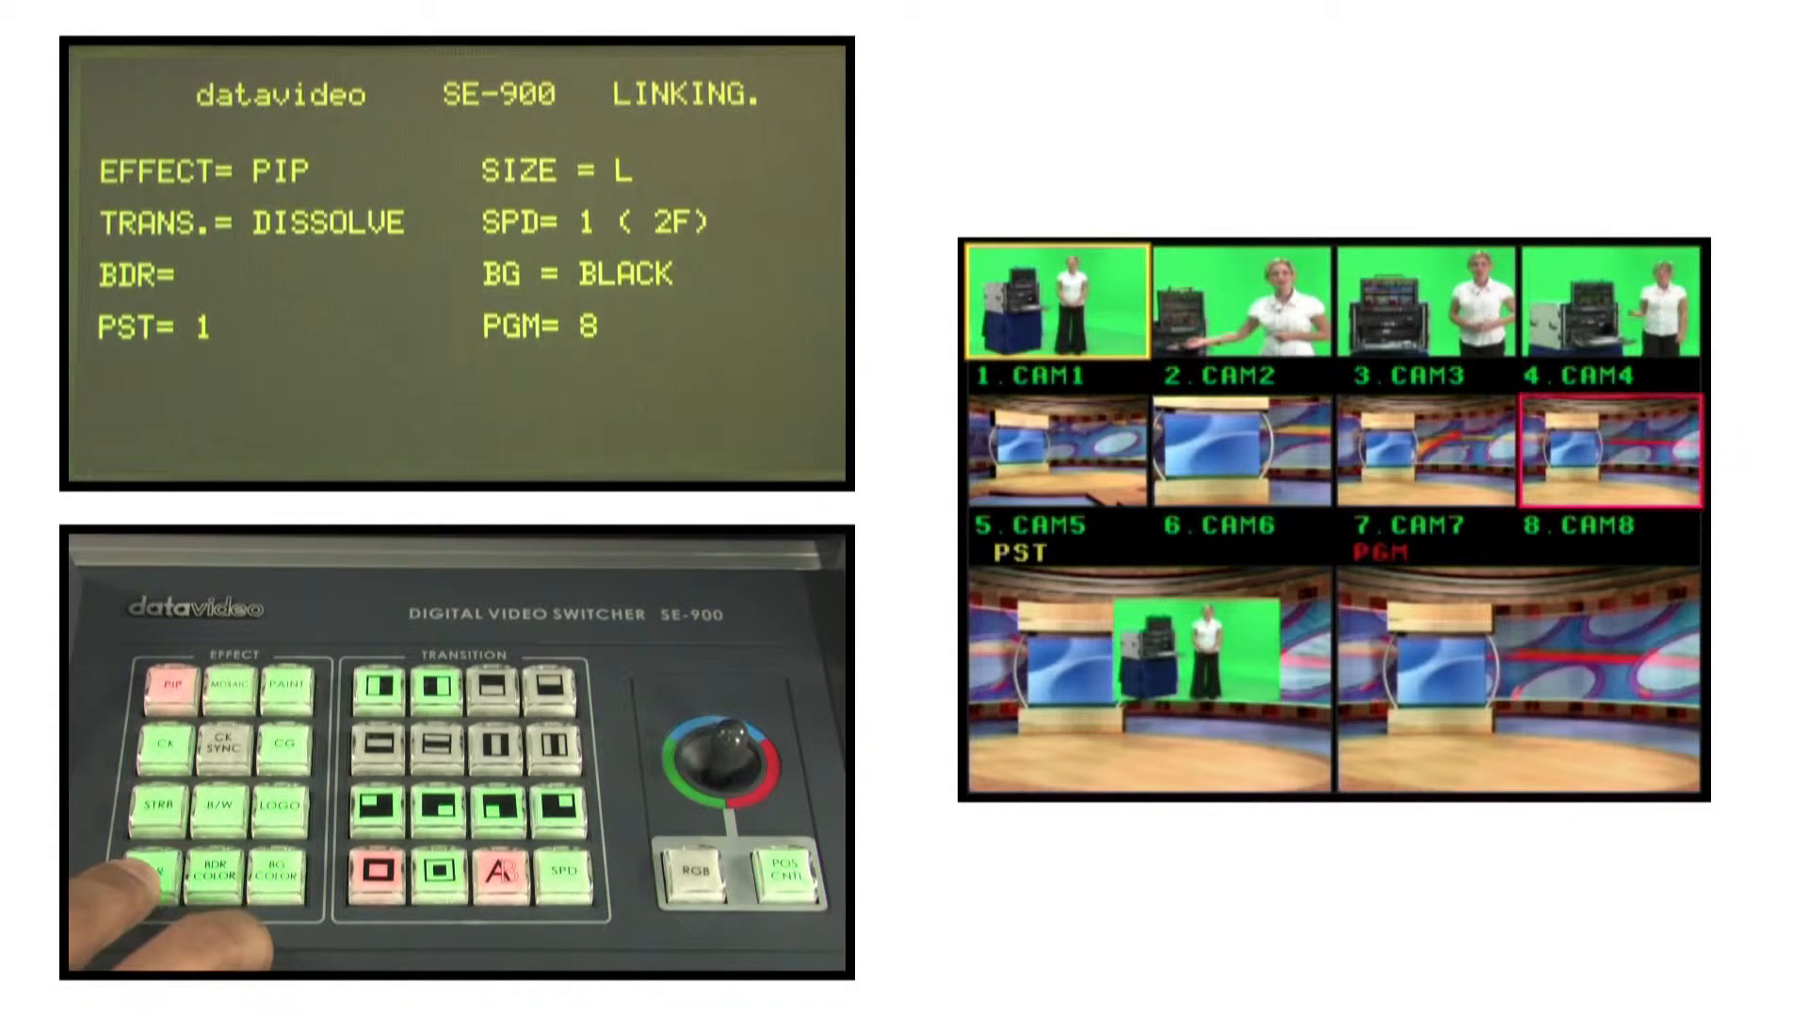
click(161, 870)
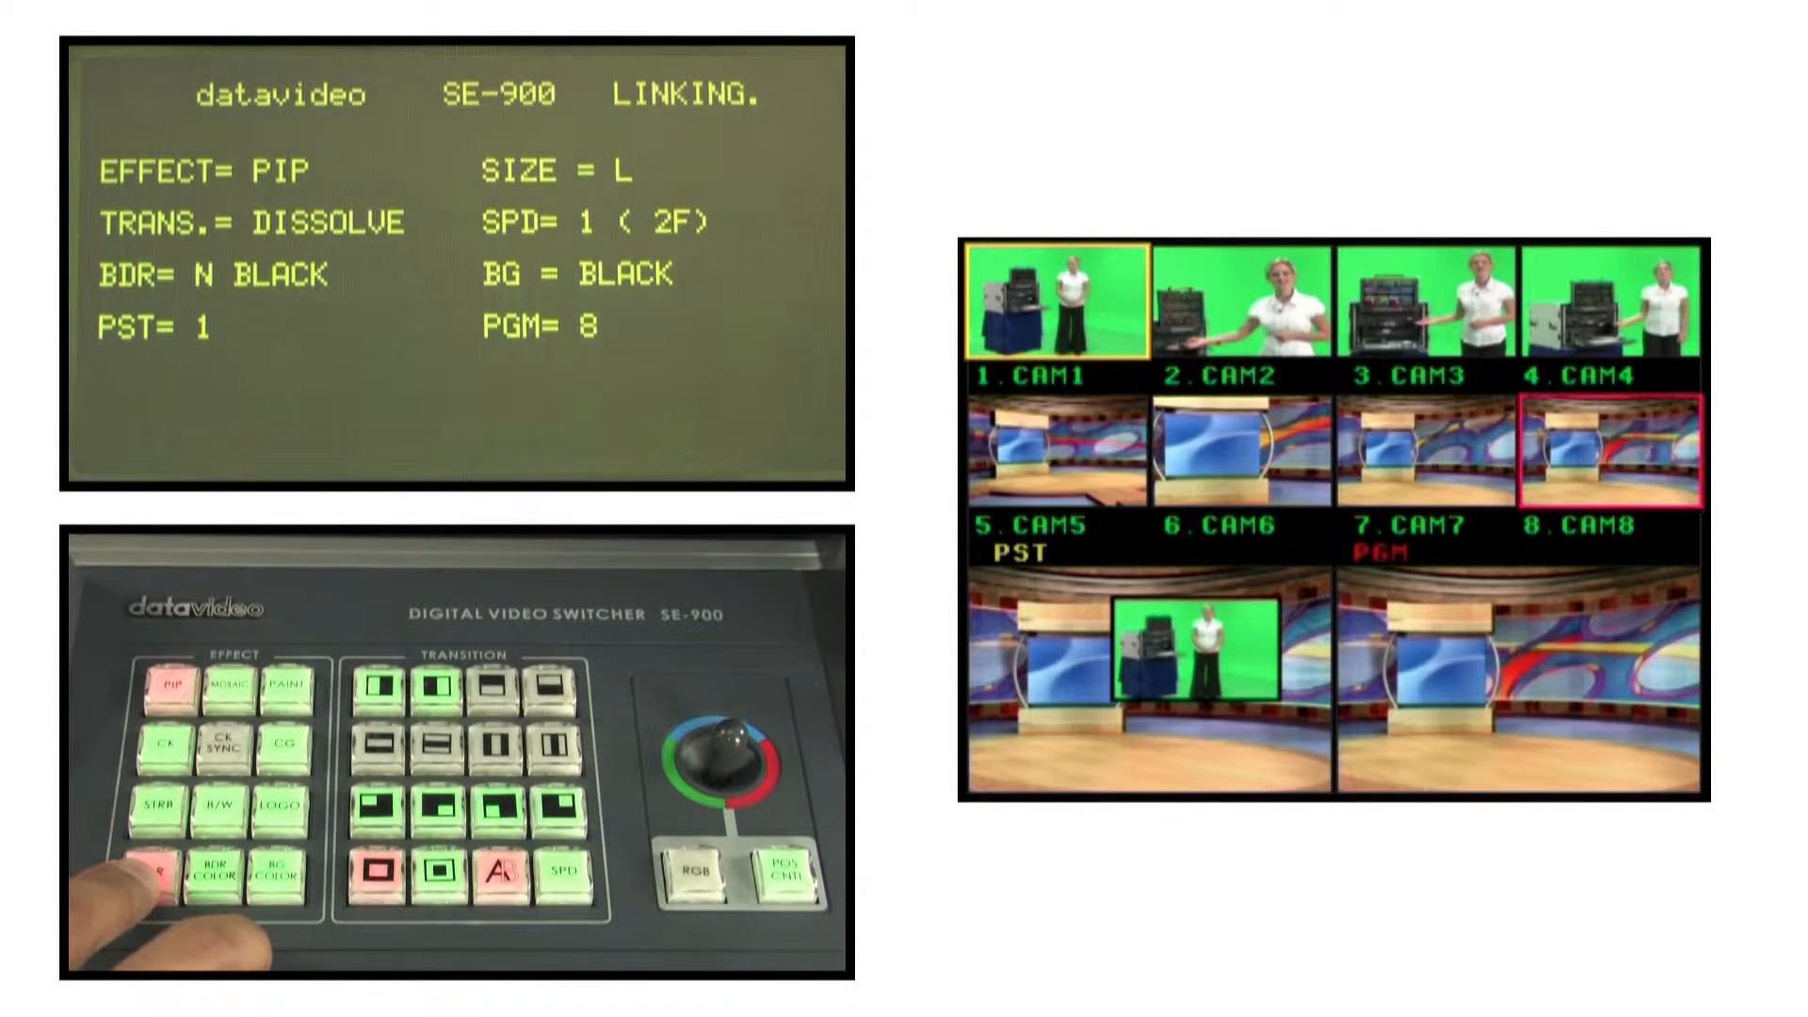
click(213, 862)
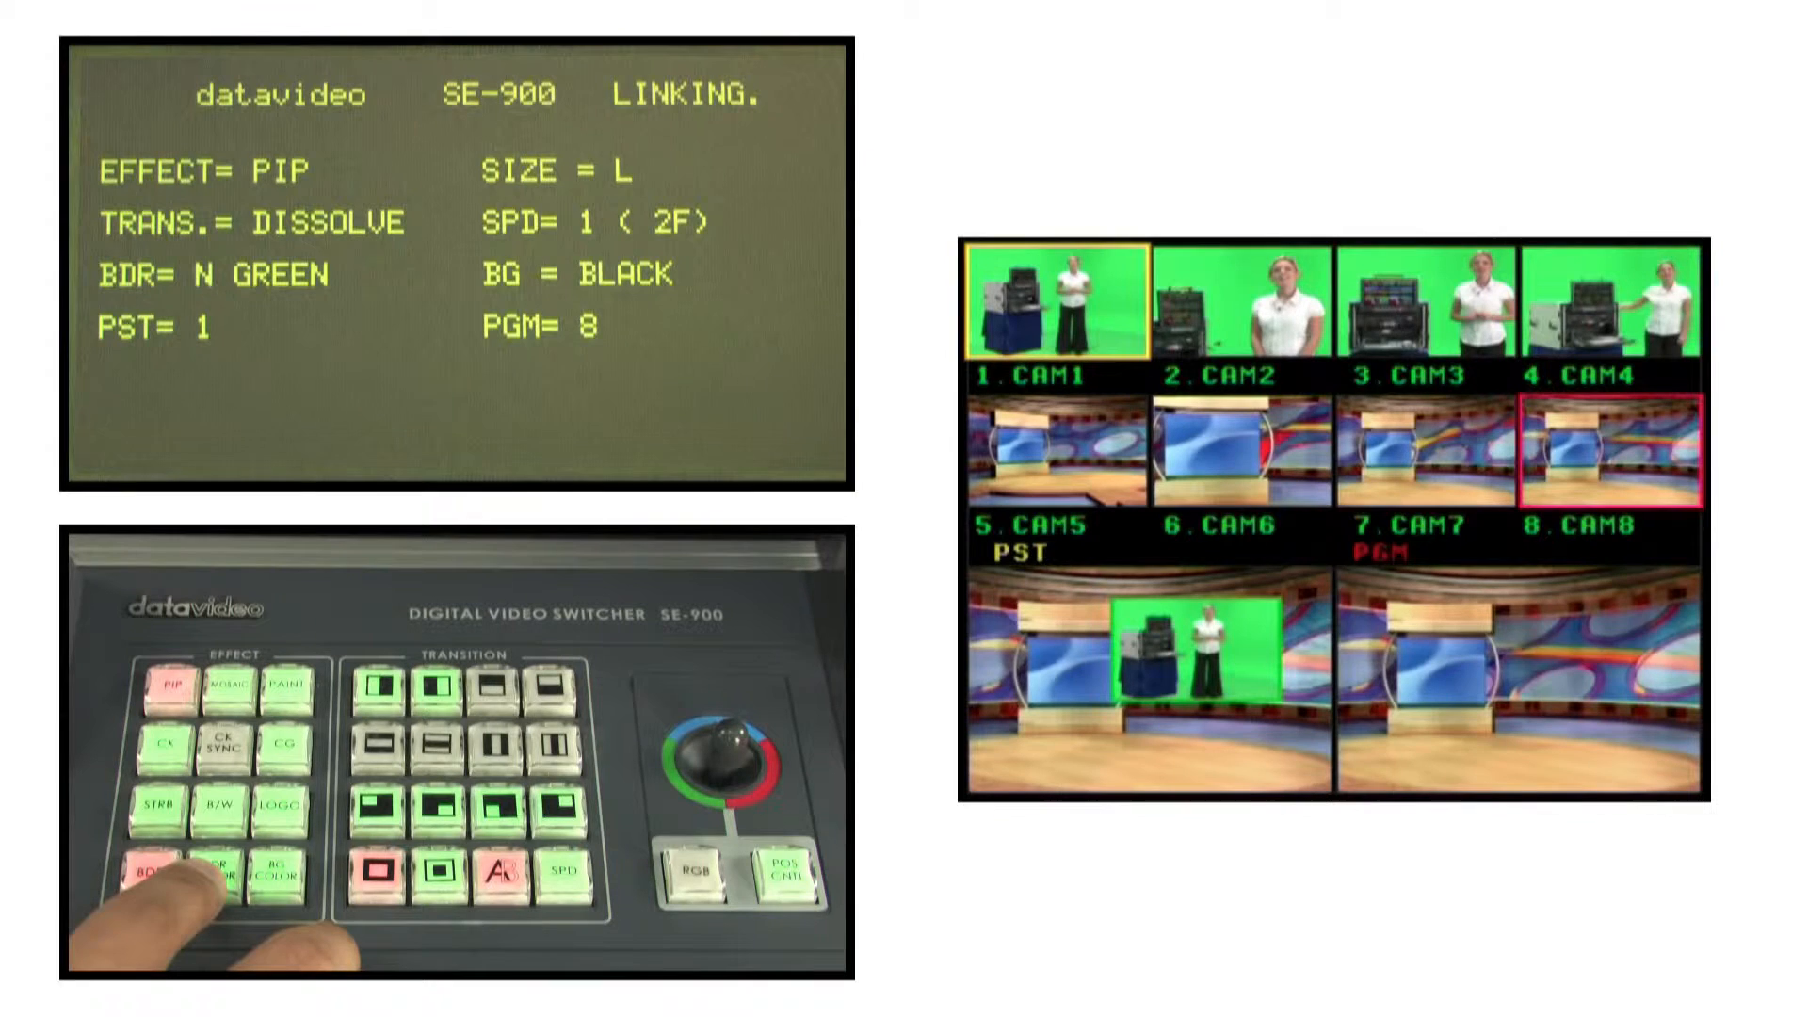
click(156, 877)
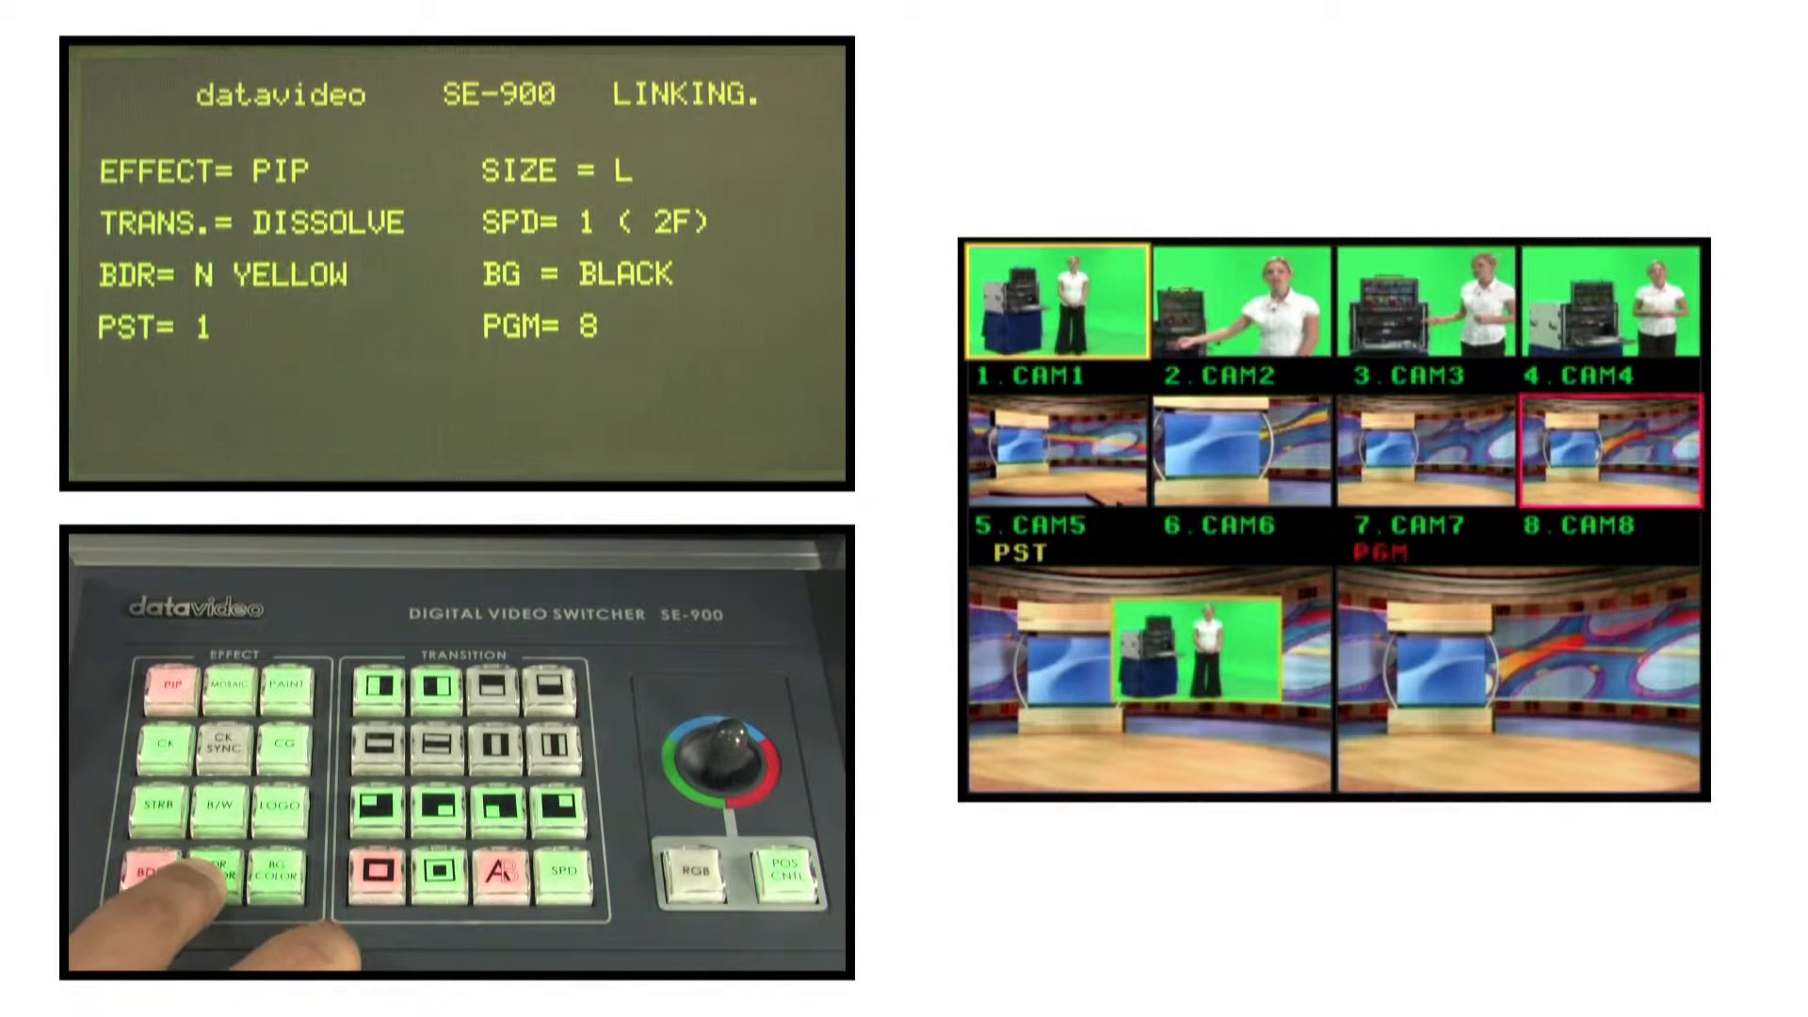
click(265, 878)
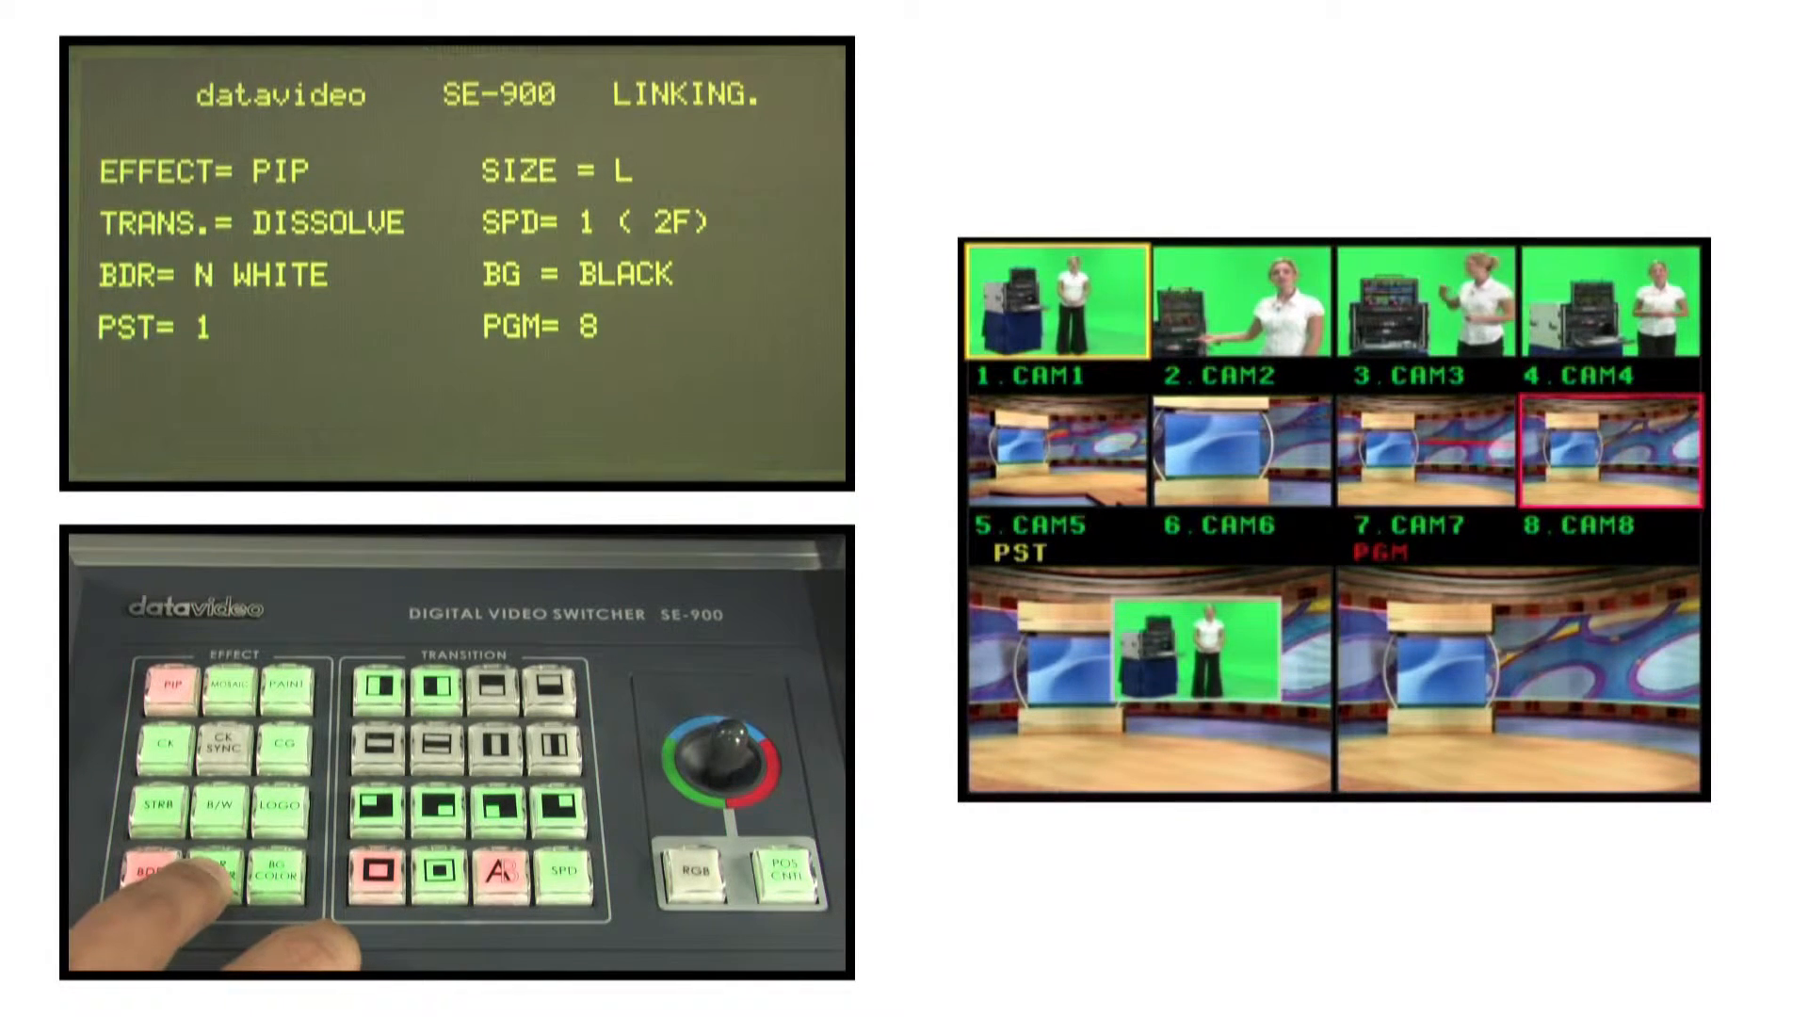
click(155, 872)
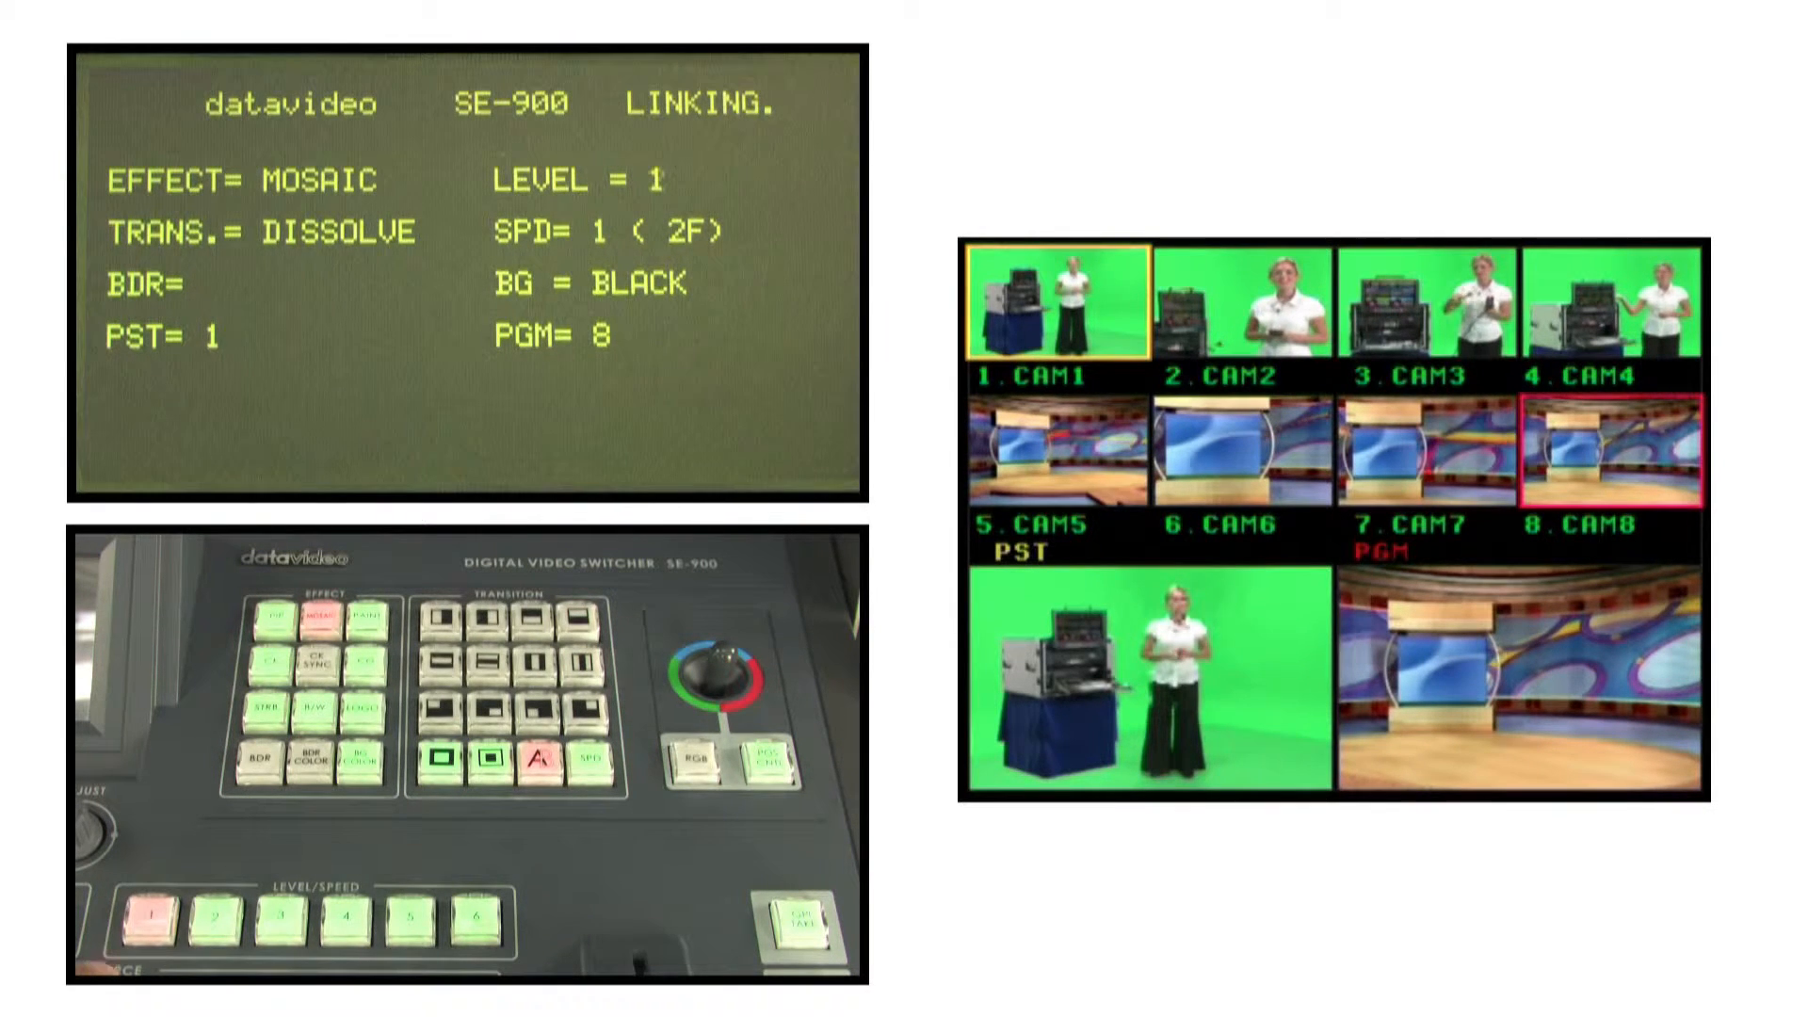
Raise the mosaic level on camera 1's preview to 4 and higher.
click(227, 917)
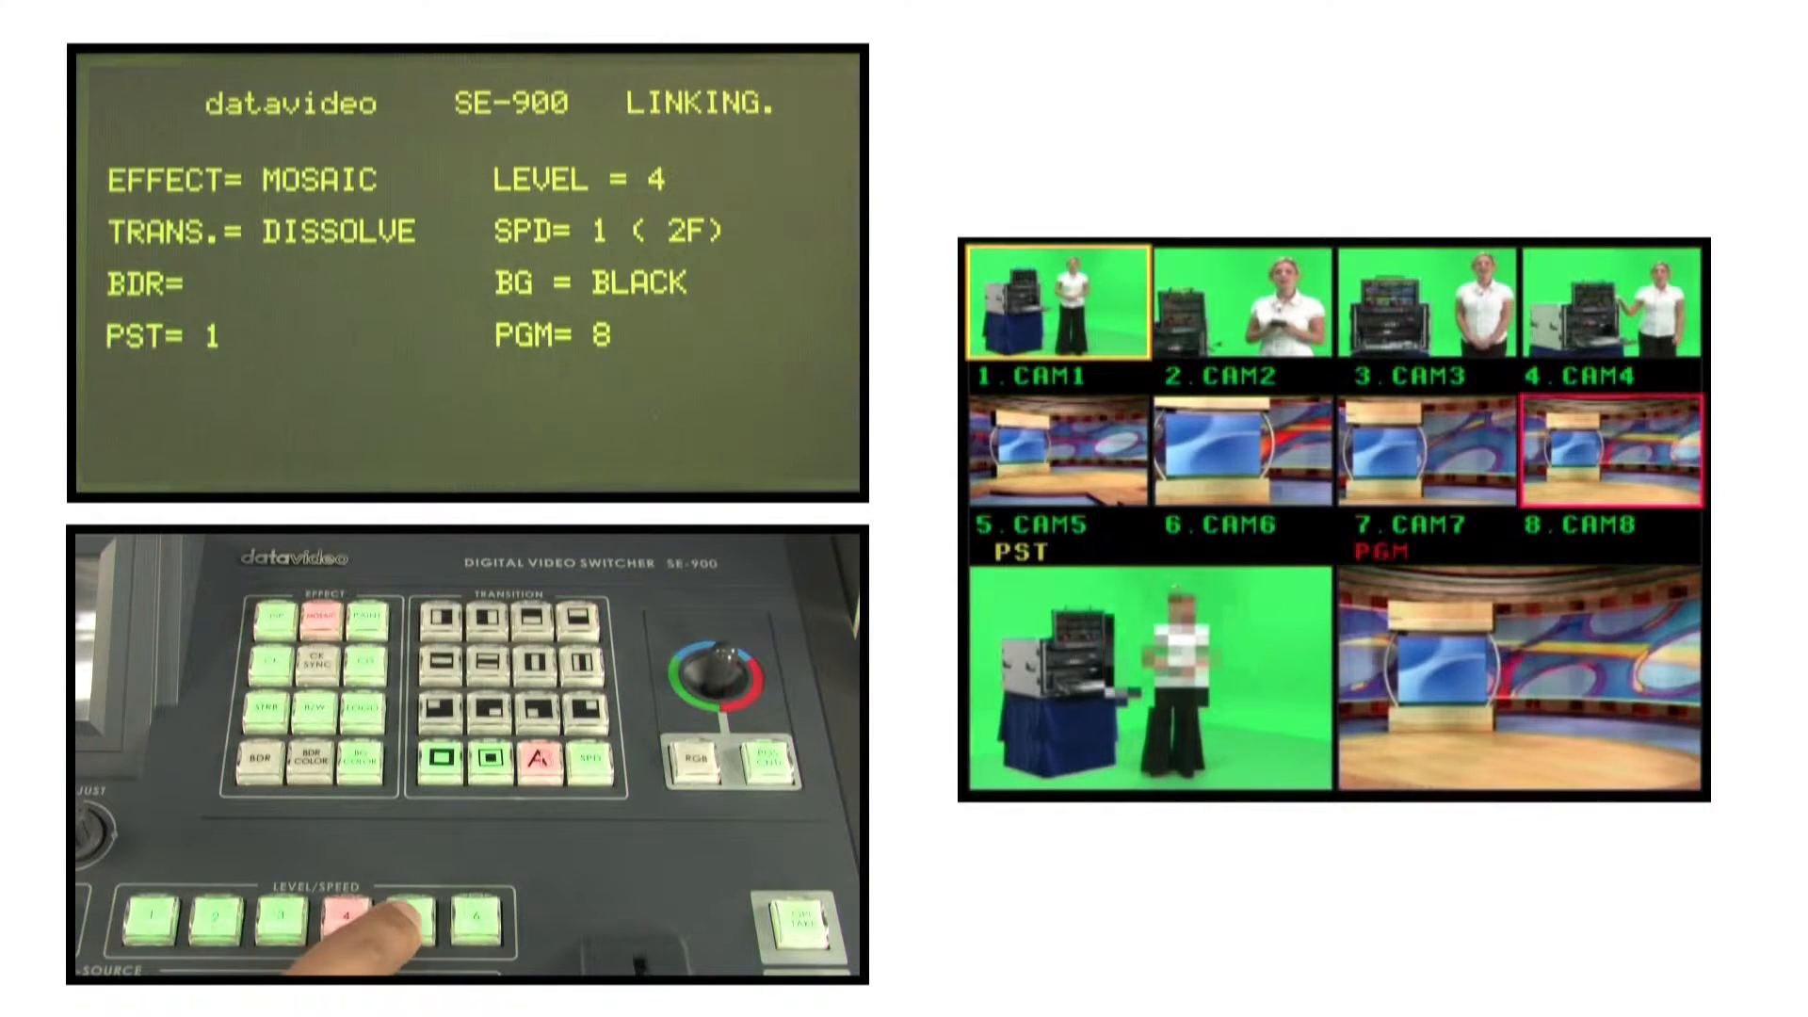
click(464, 919)
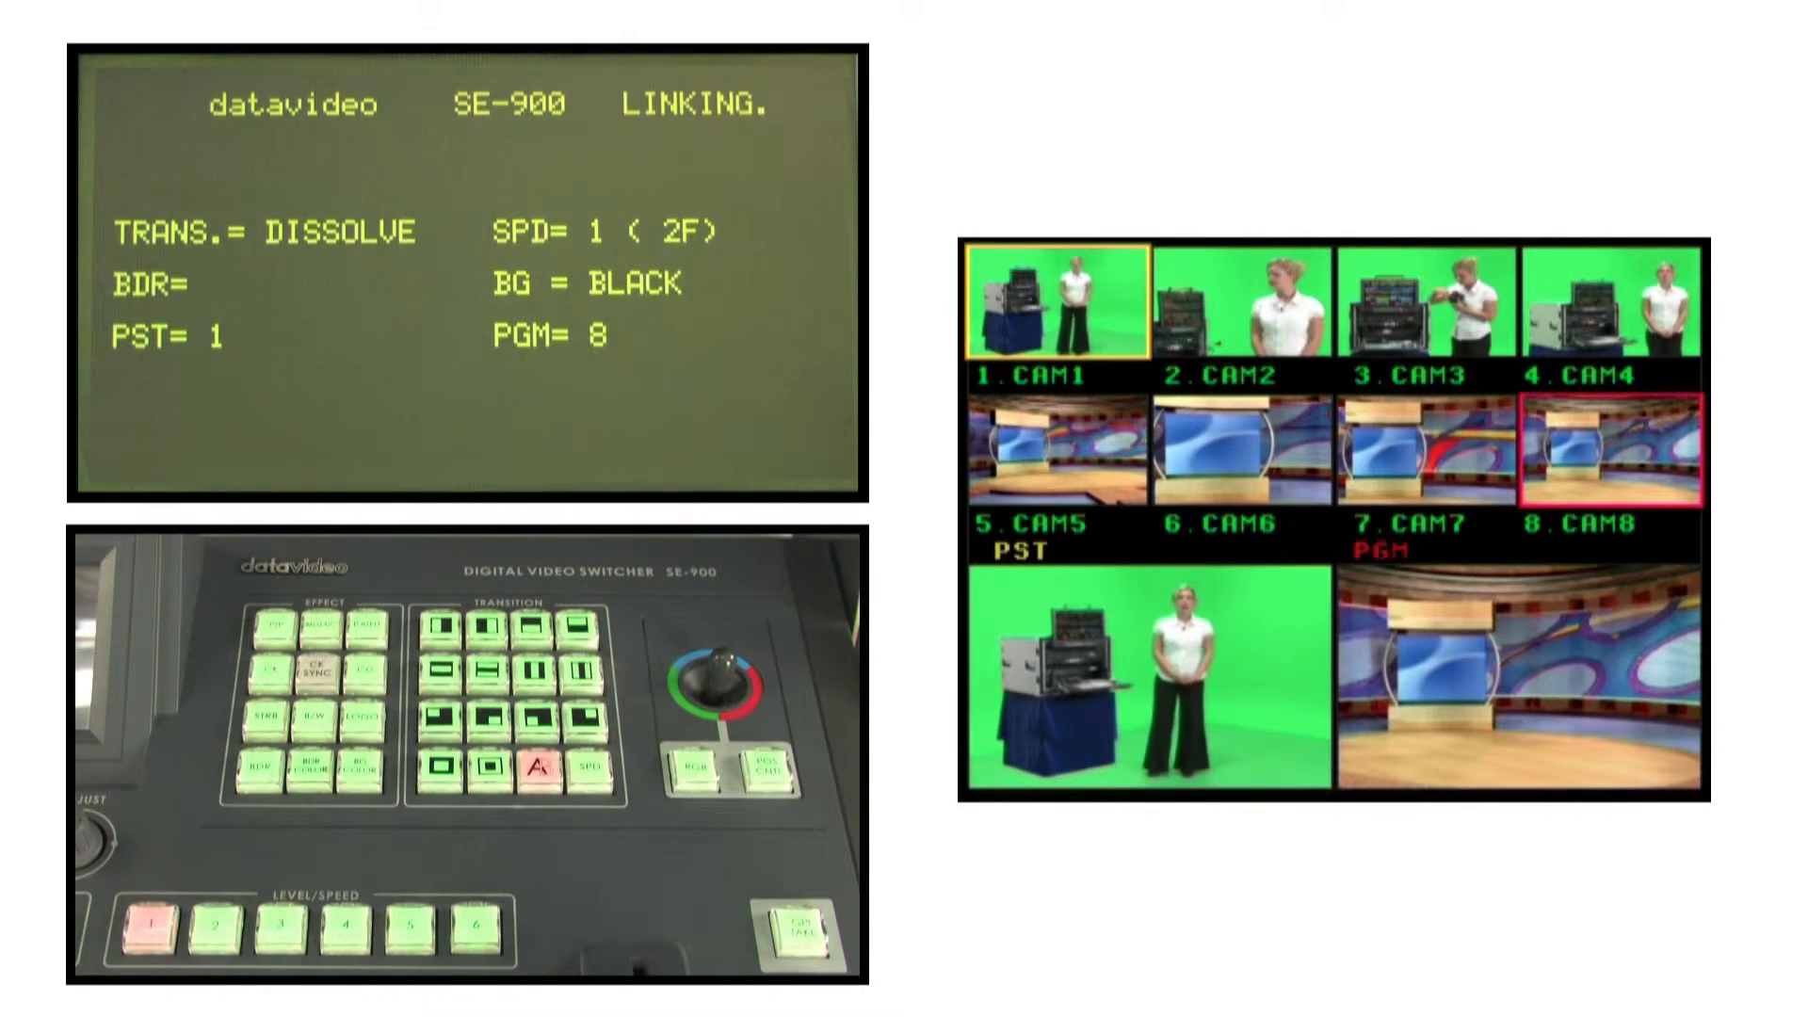
Apply paint to camera 1, step its level from 2 up to 6, and take it to program.
click(369, 626)
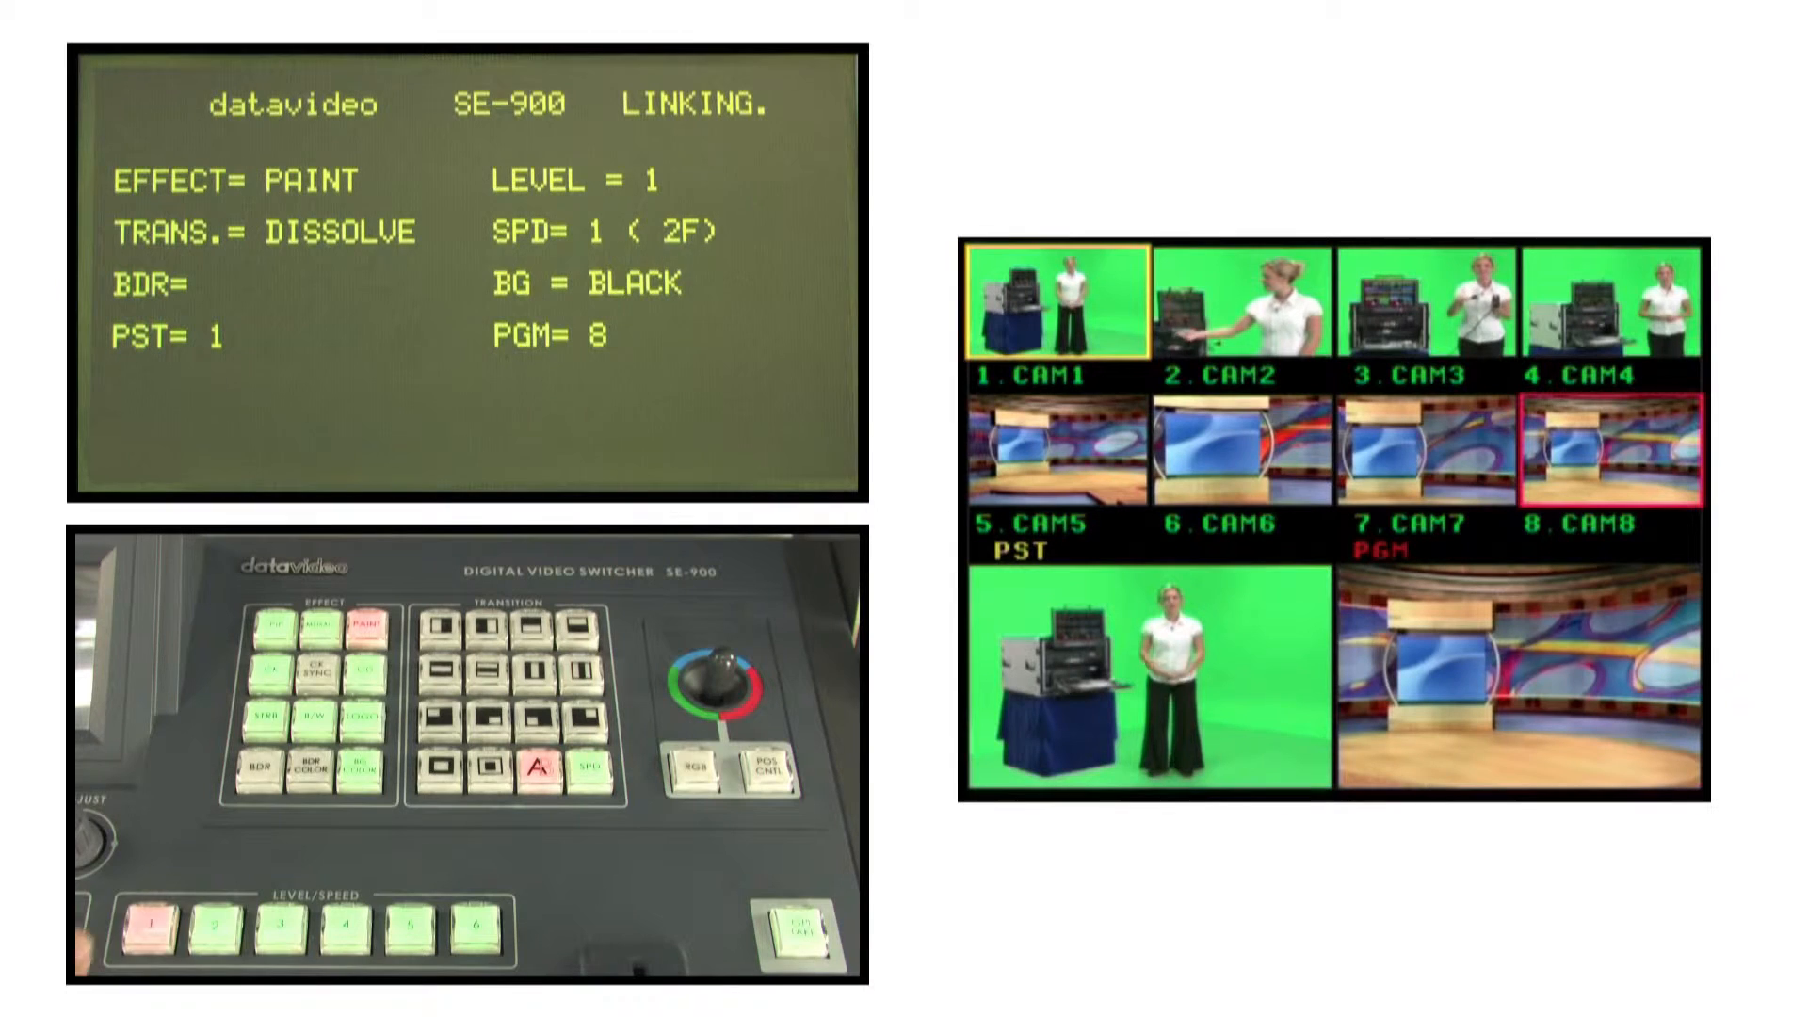
click(222, 920)
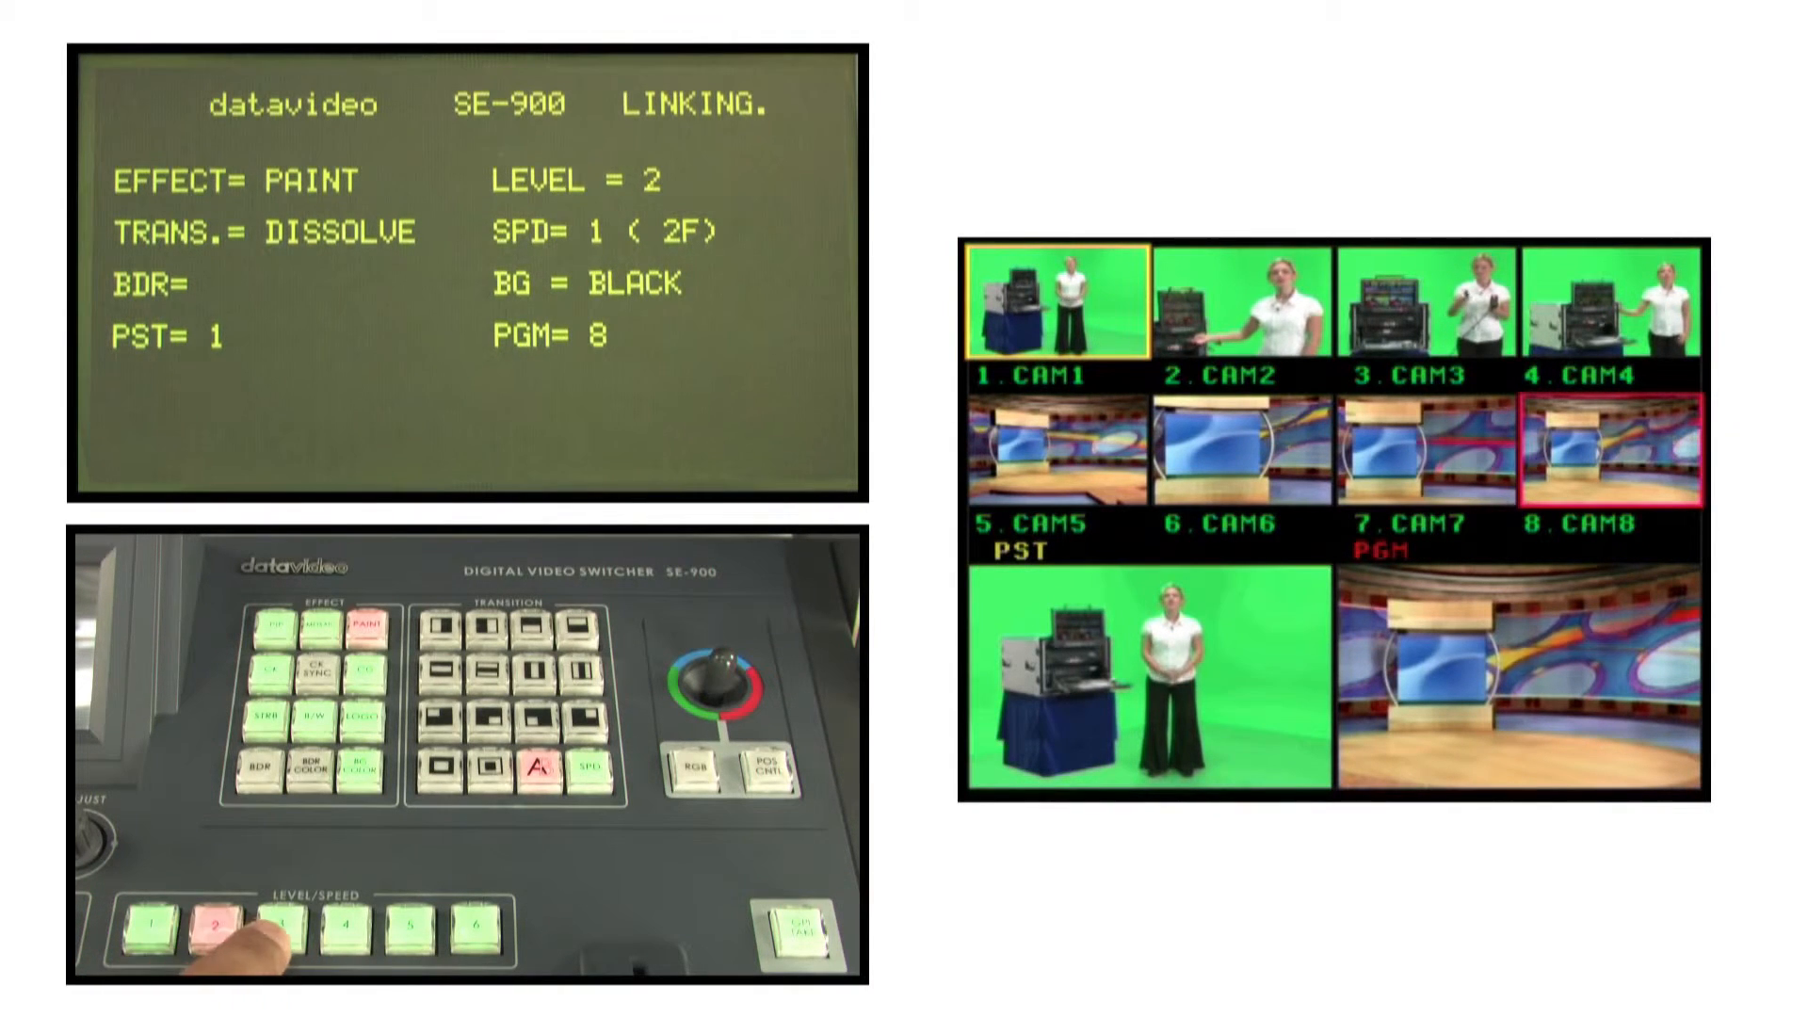
click(388, 923)
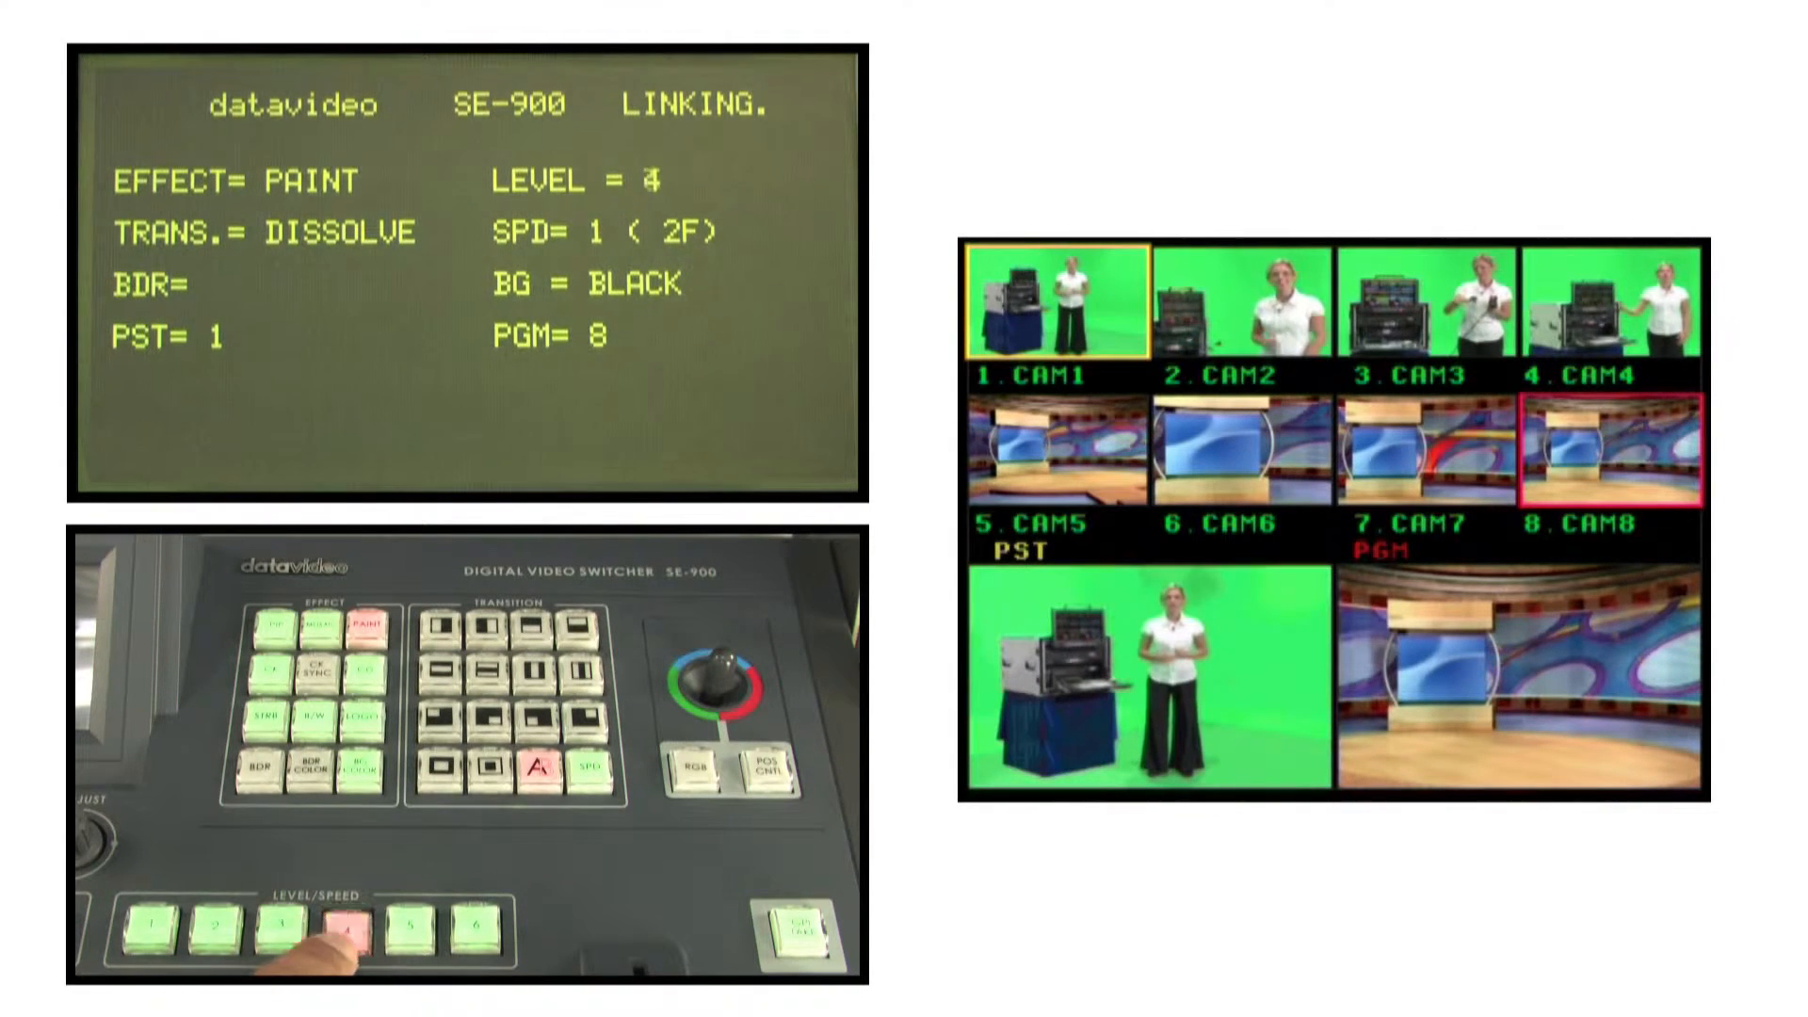
click(393, 940)
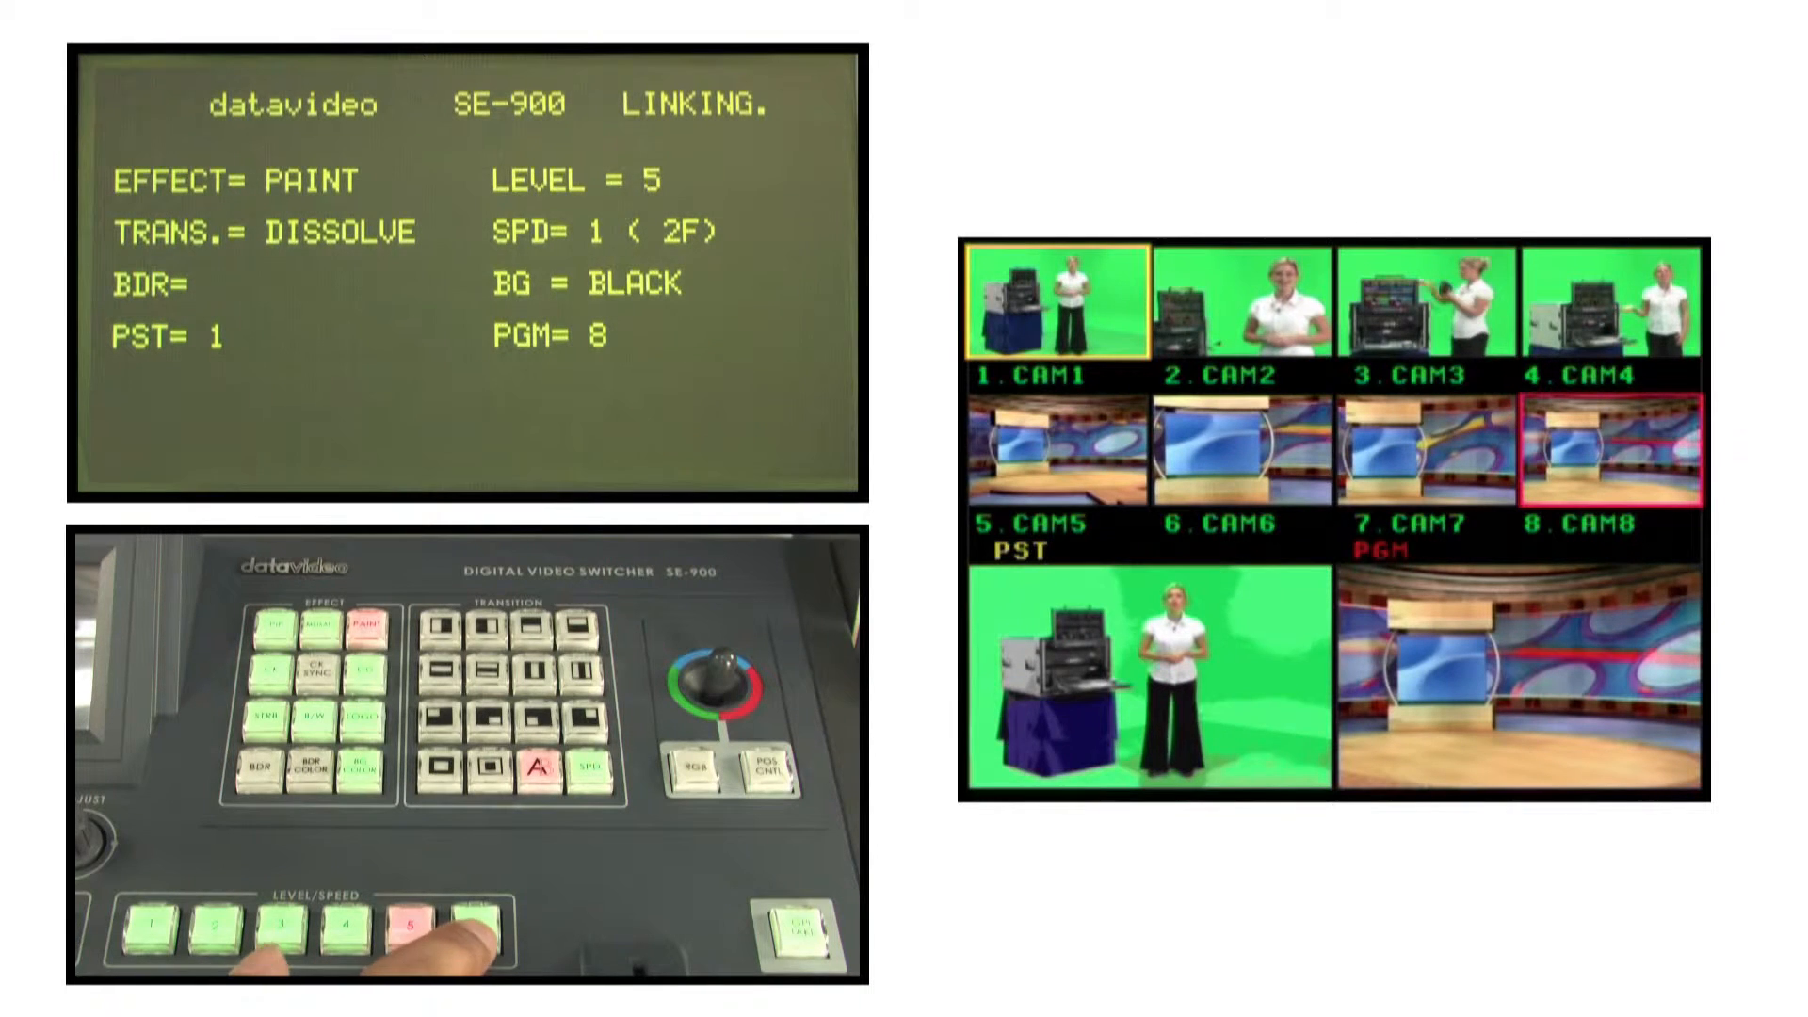
click(475, 919)
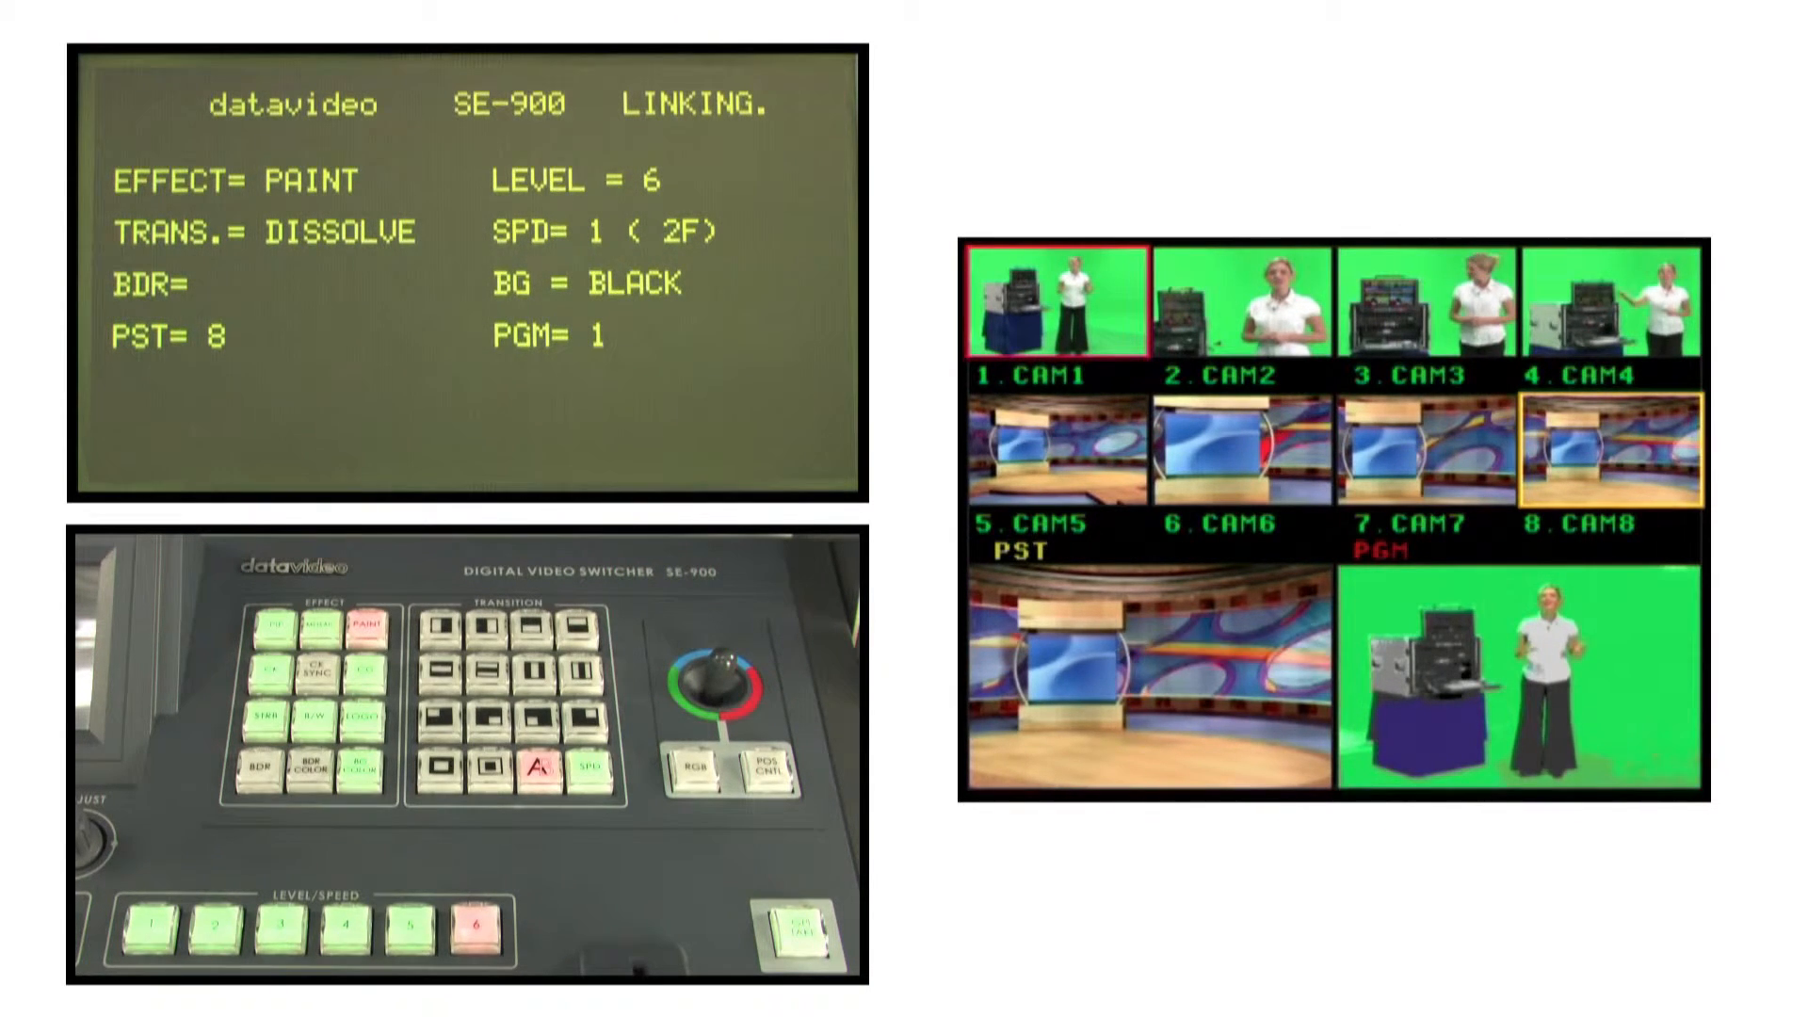
click(799, 944)
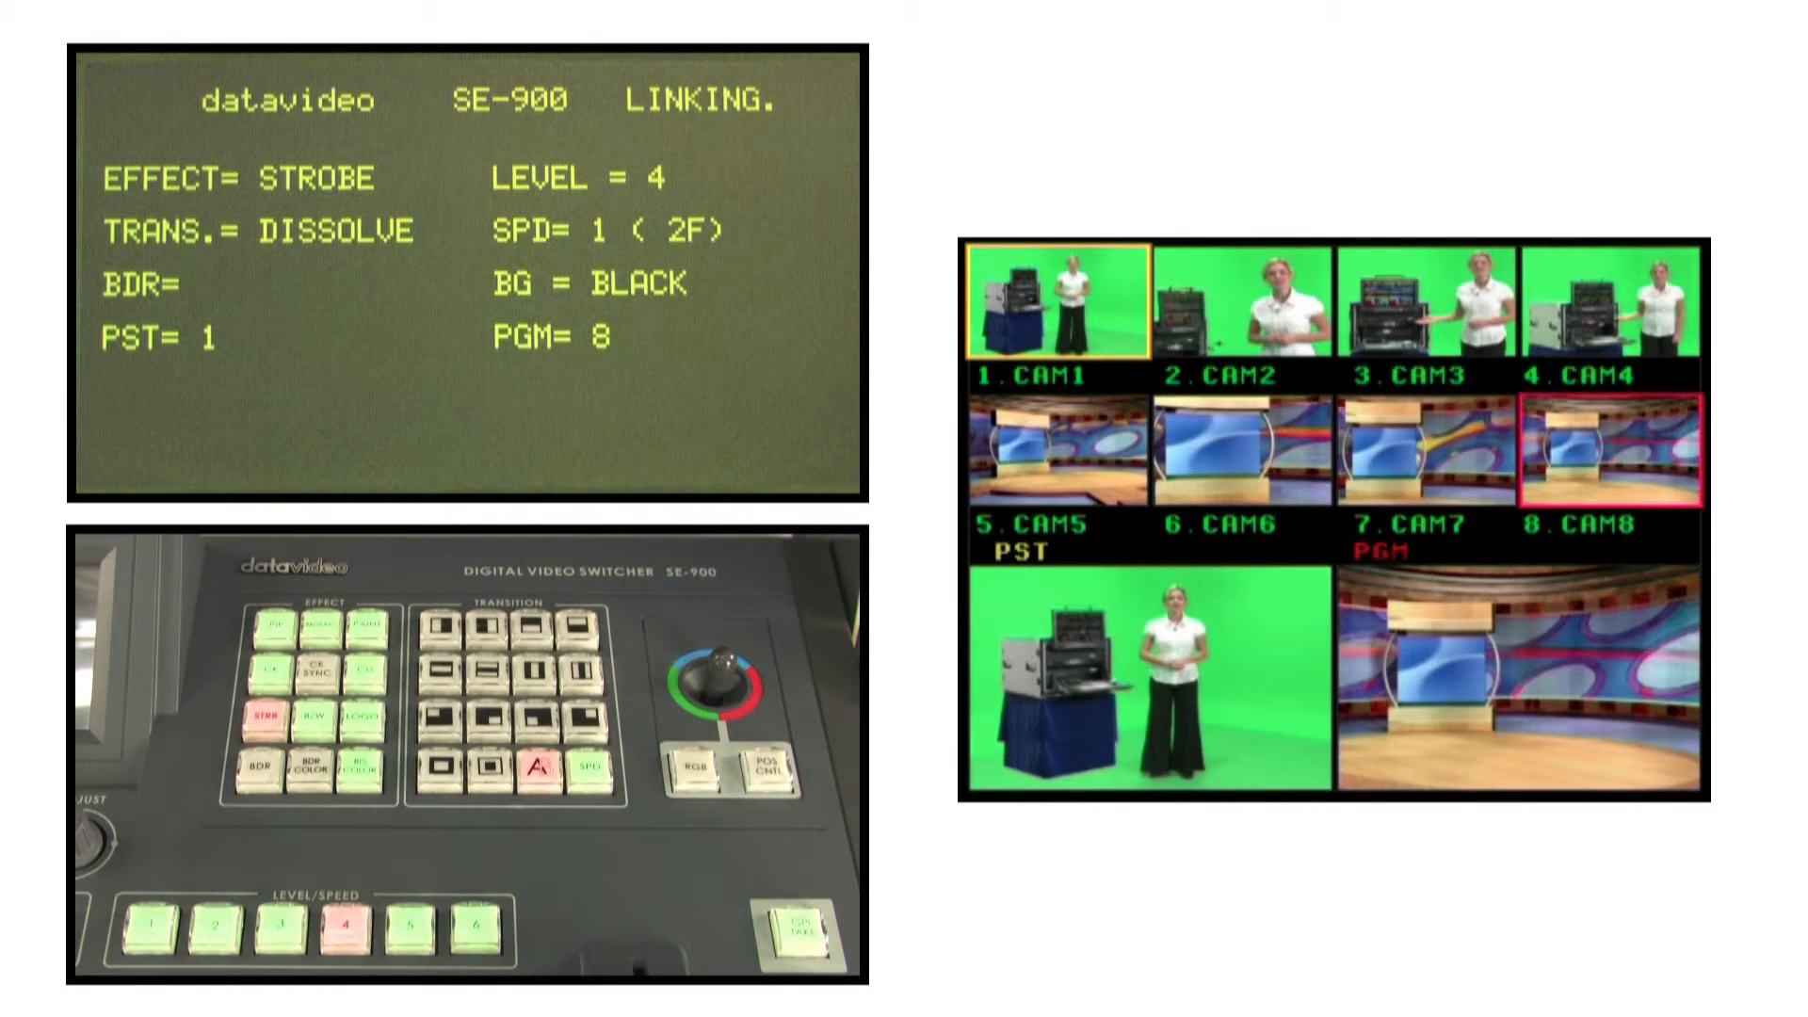
Step the strobe level from 1 through 4 and 5 up to 6, then clear it.
click(154, 931)
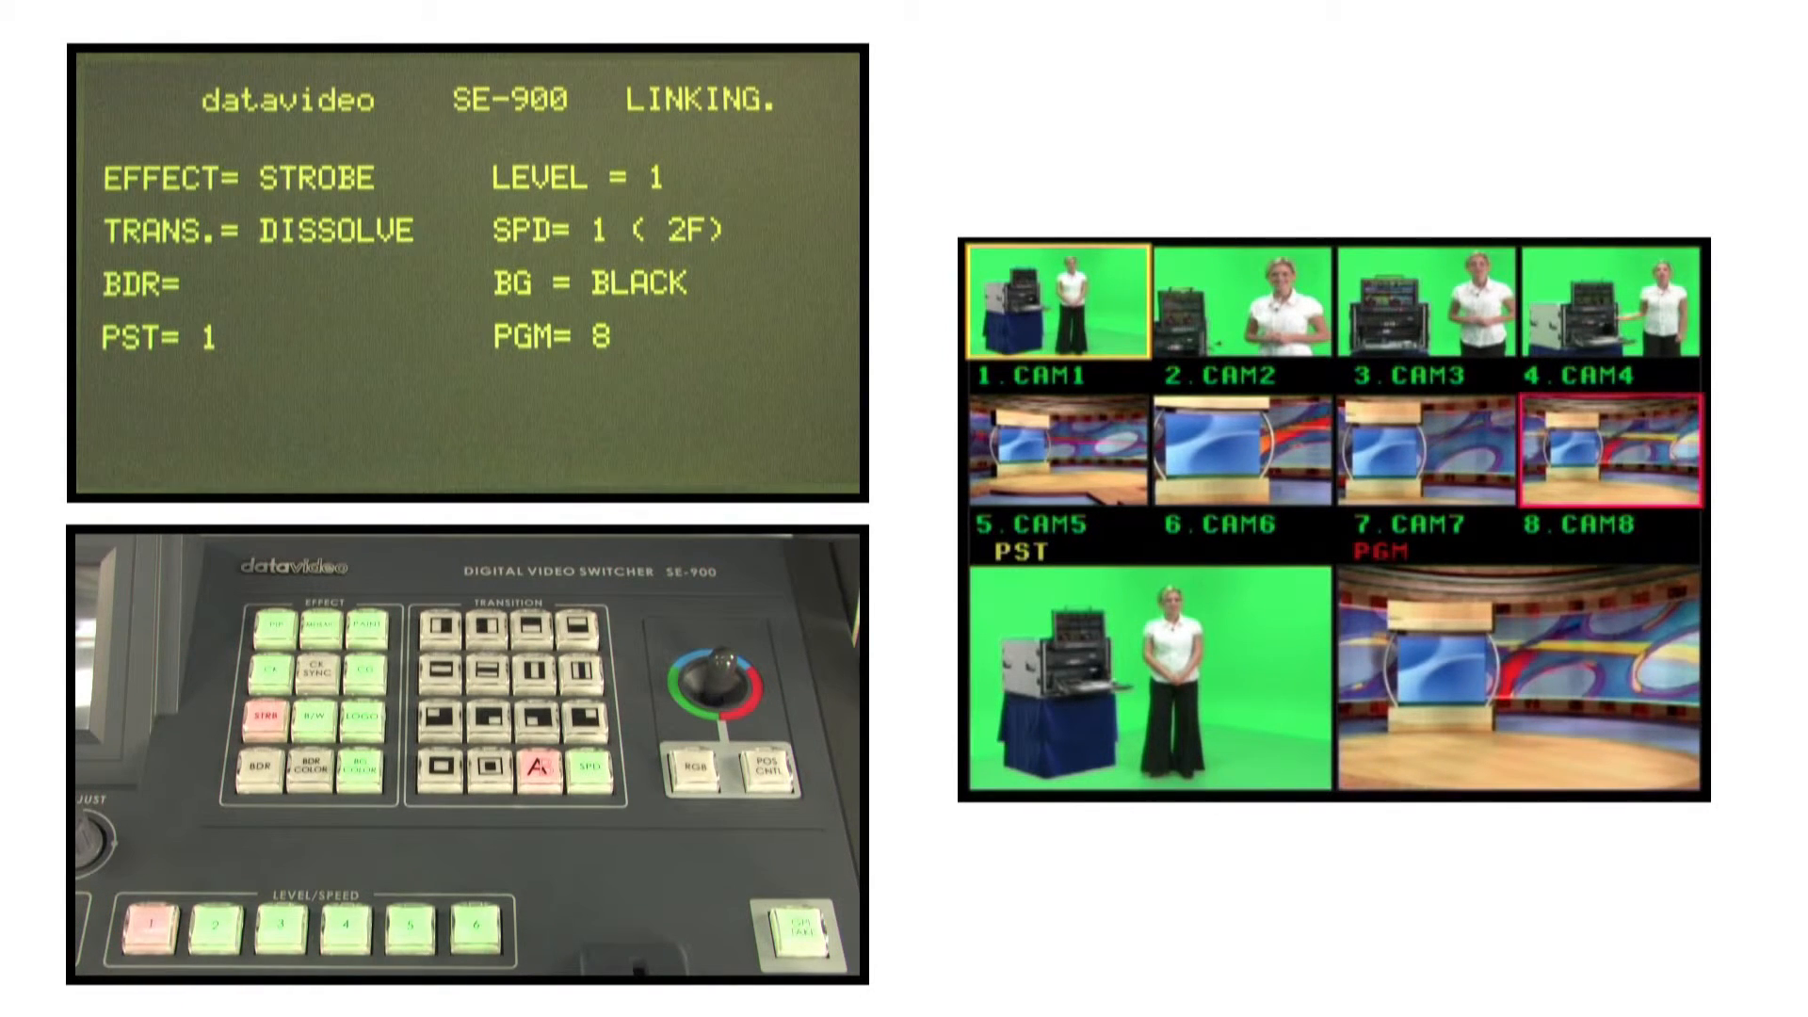
click(221, 934)
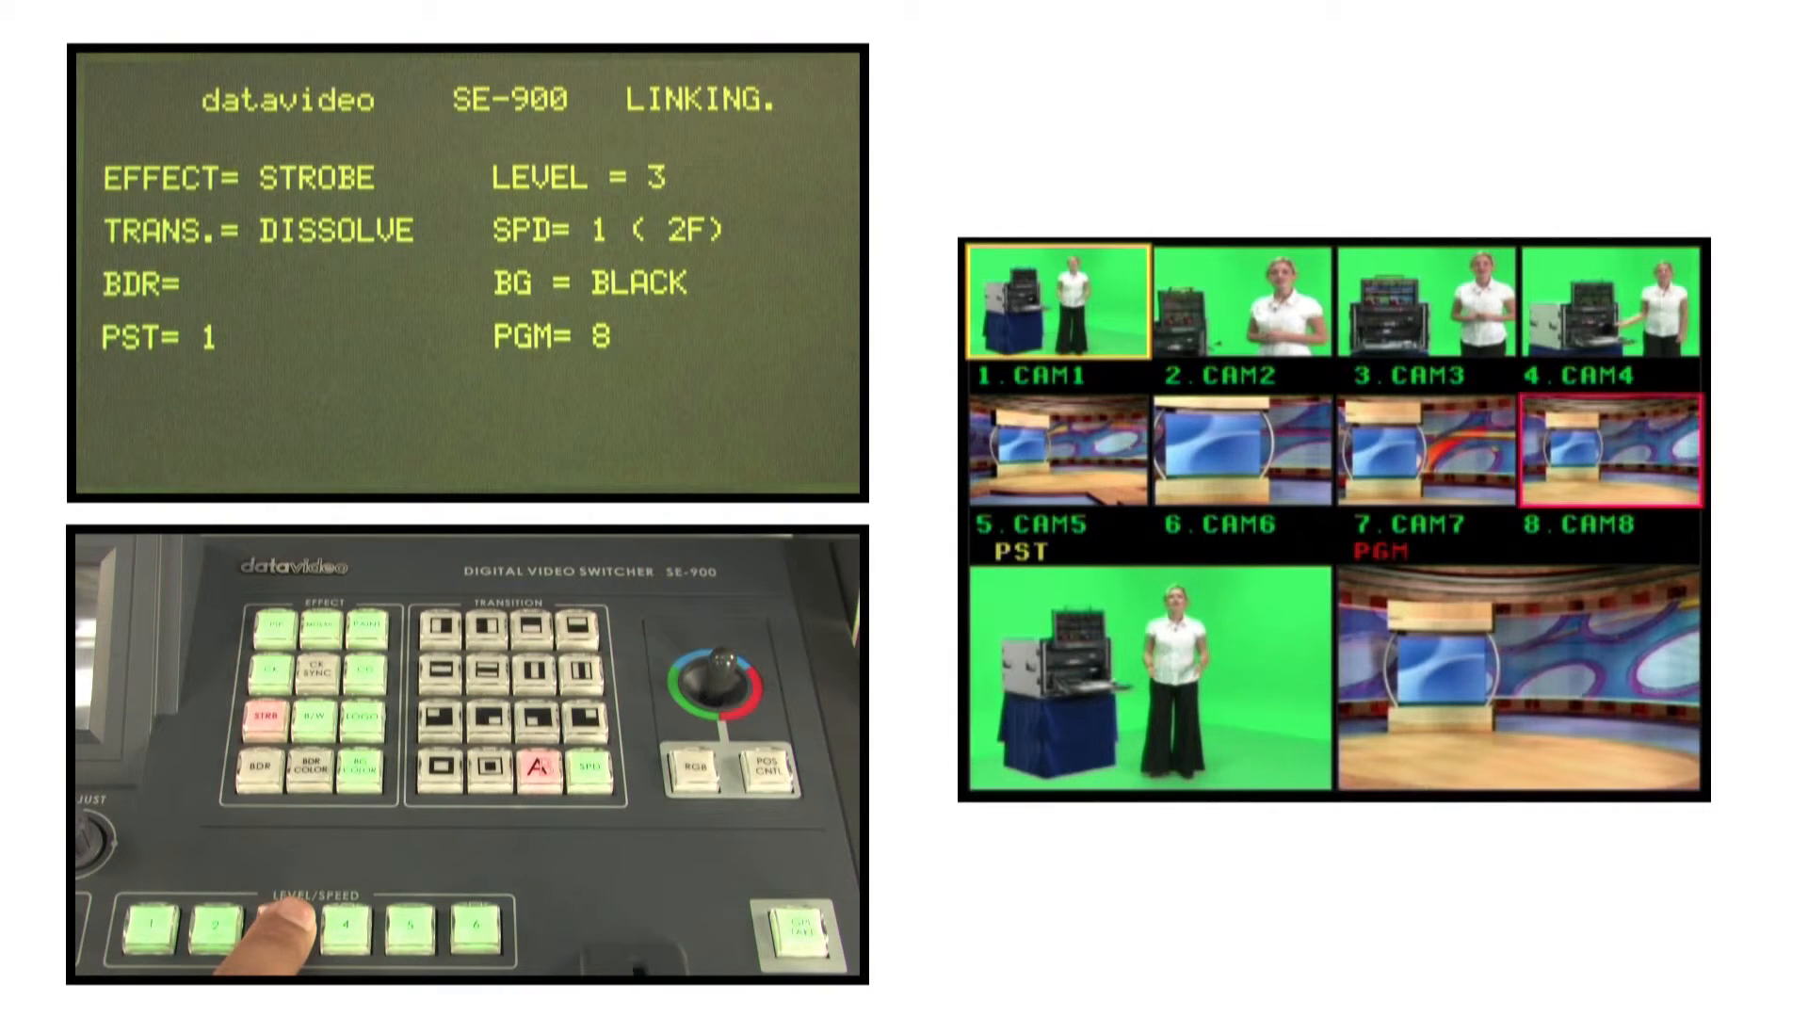
click(314, 934)
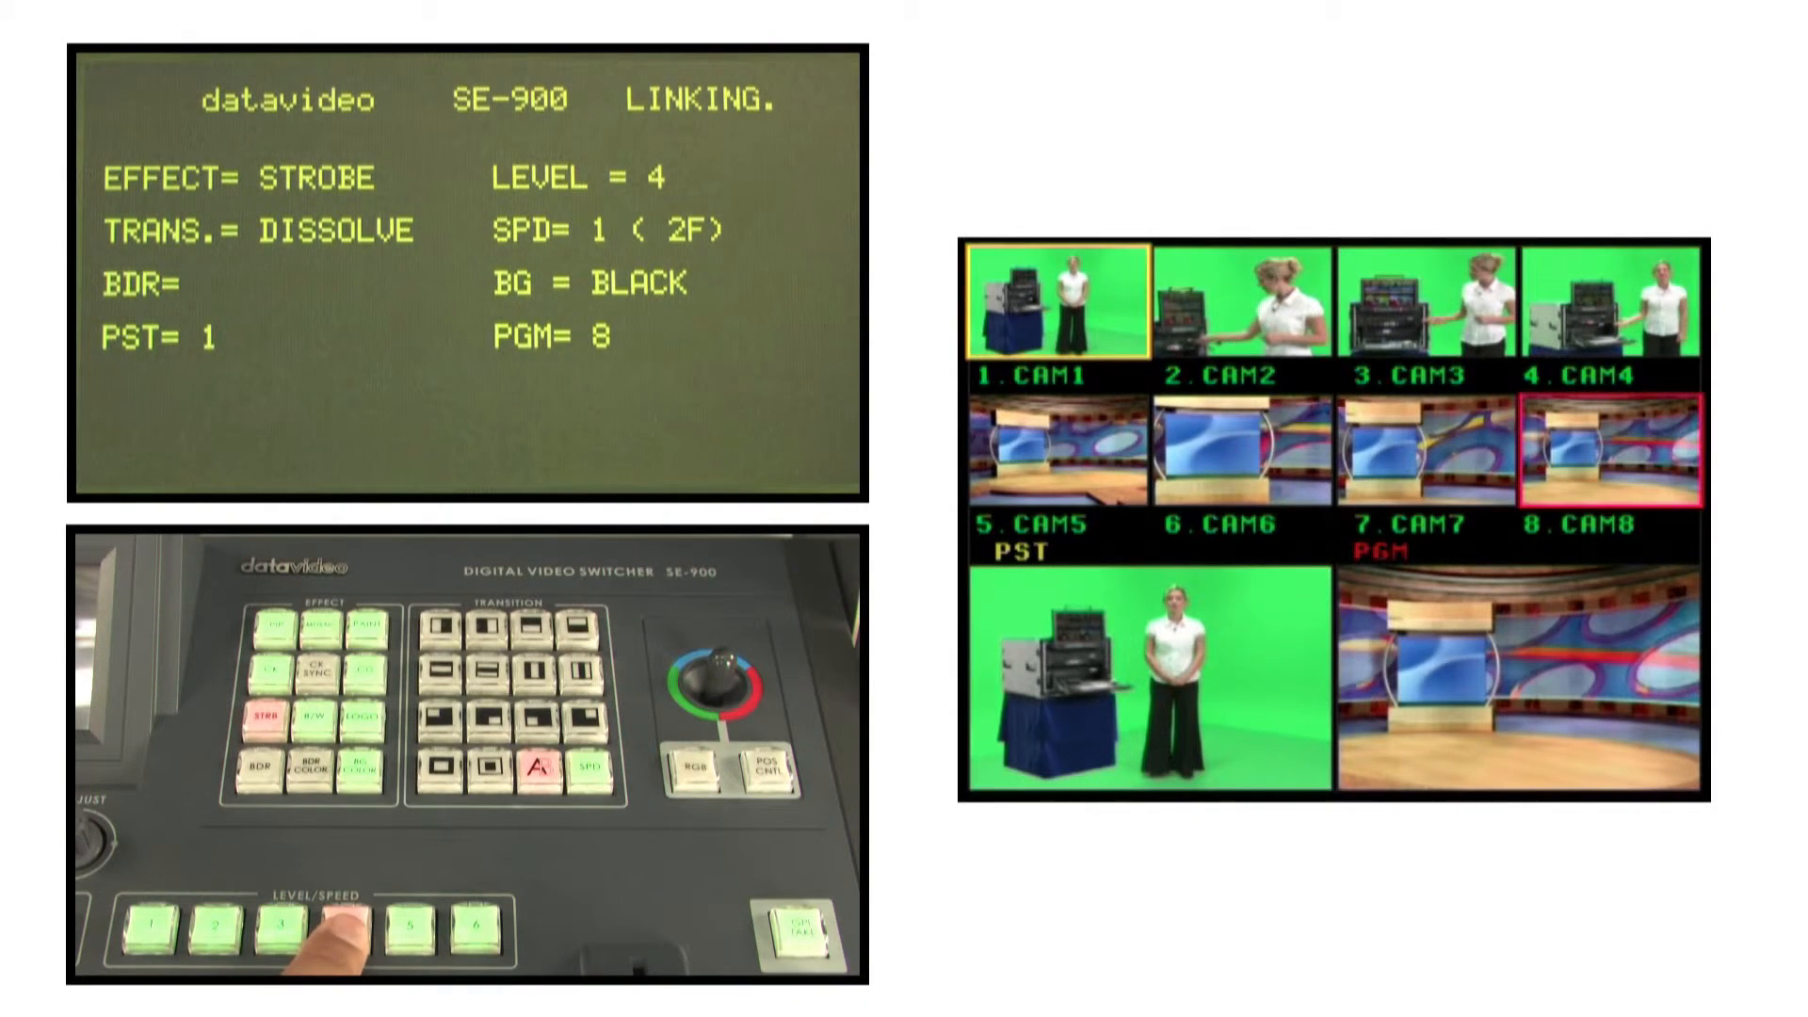
click(400, 922)
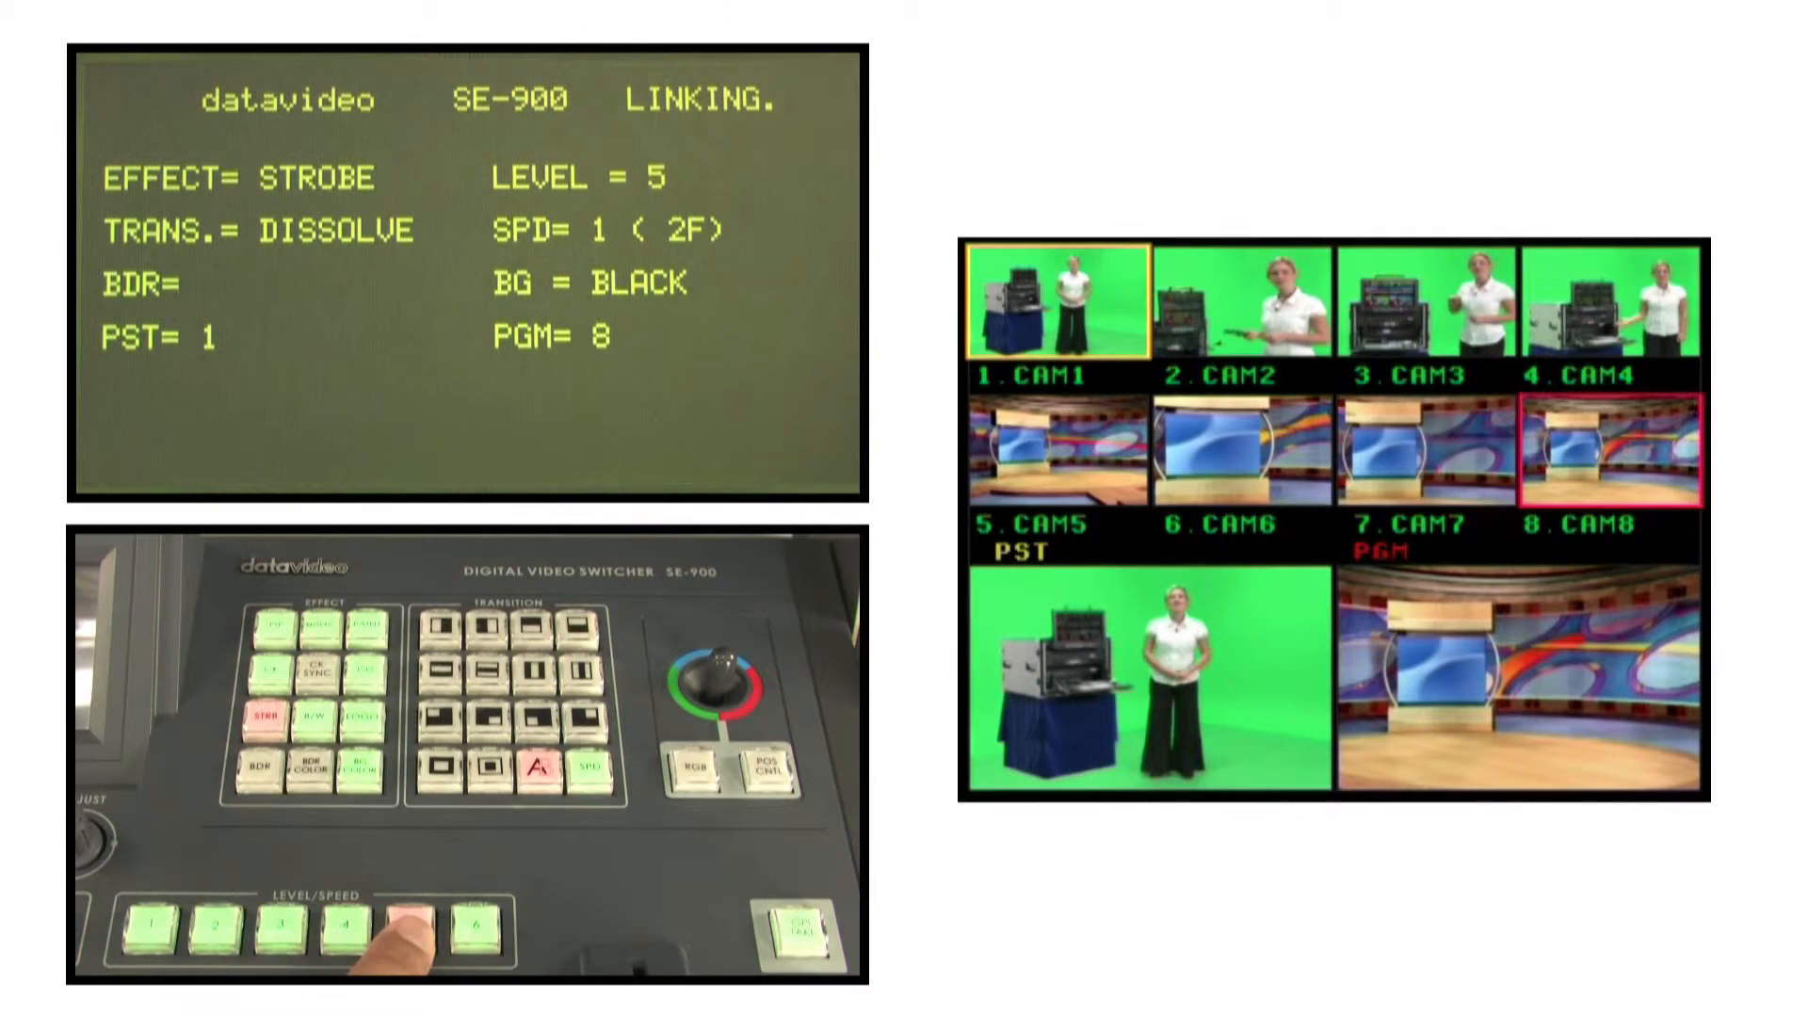
click(411, 948)
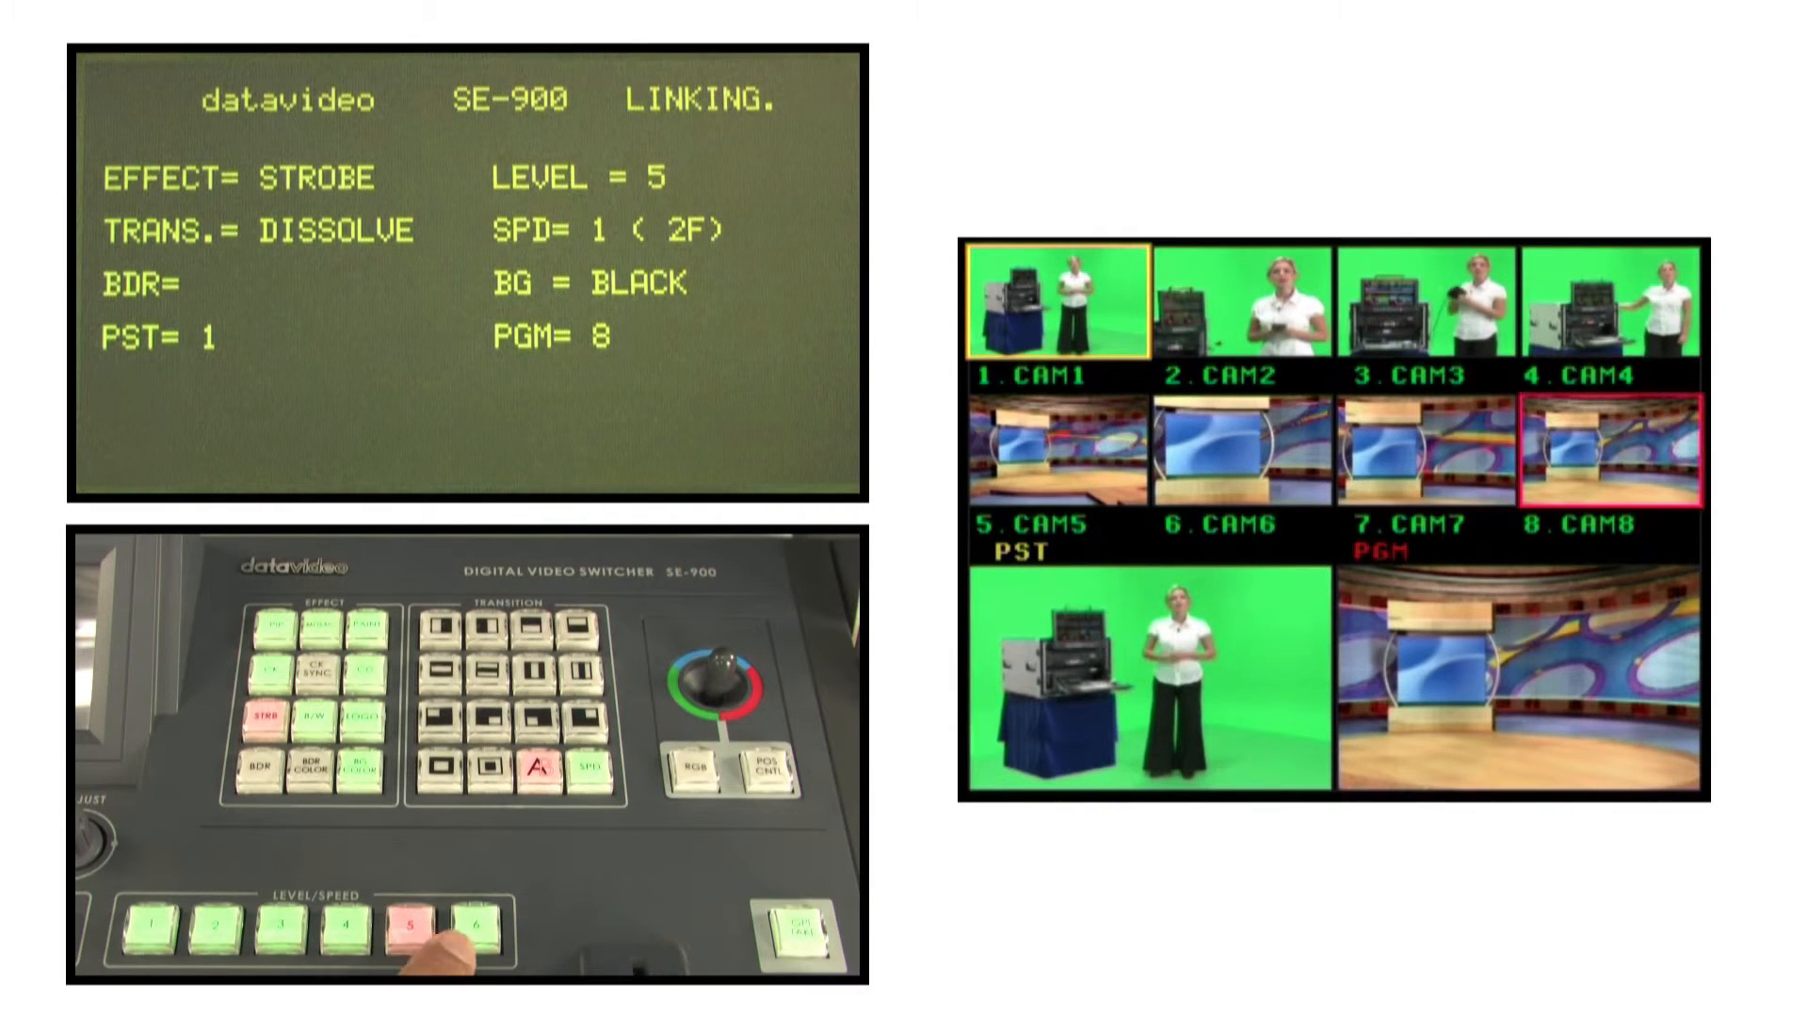
click(469, 925)
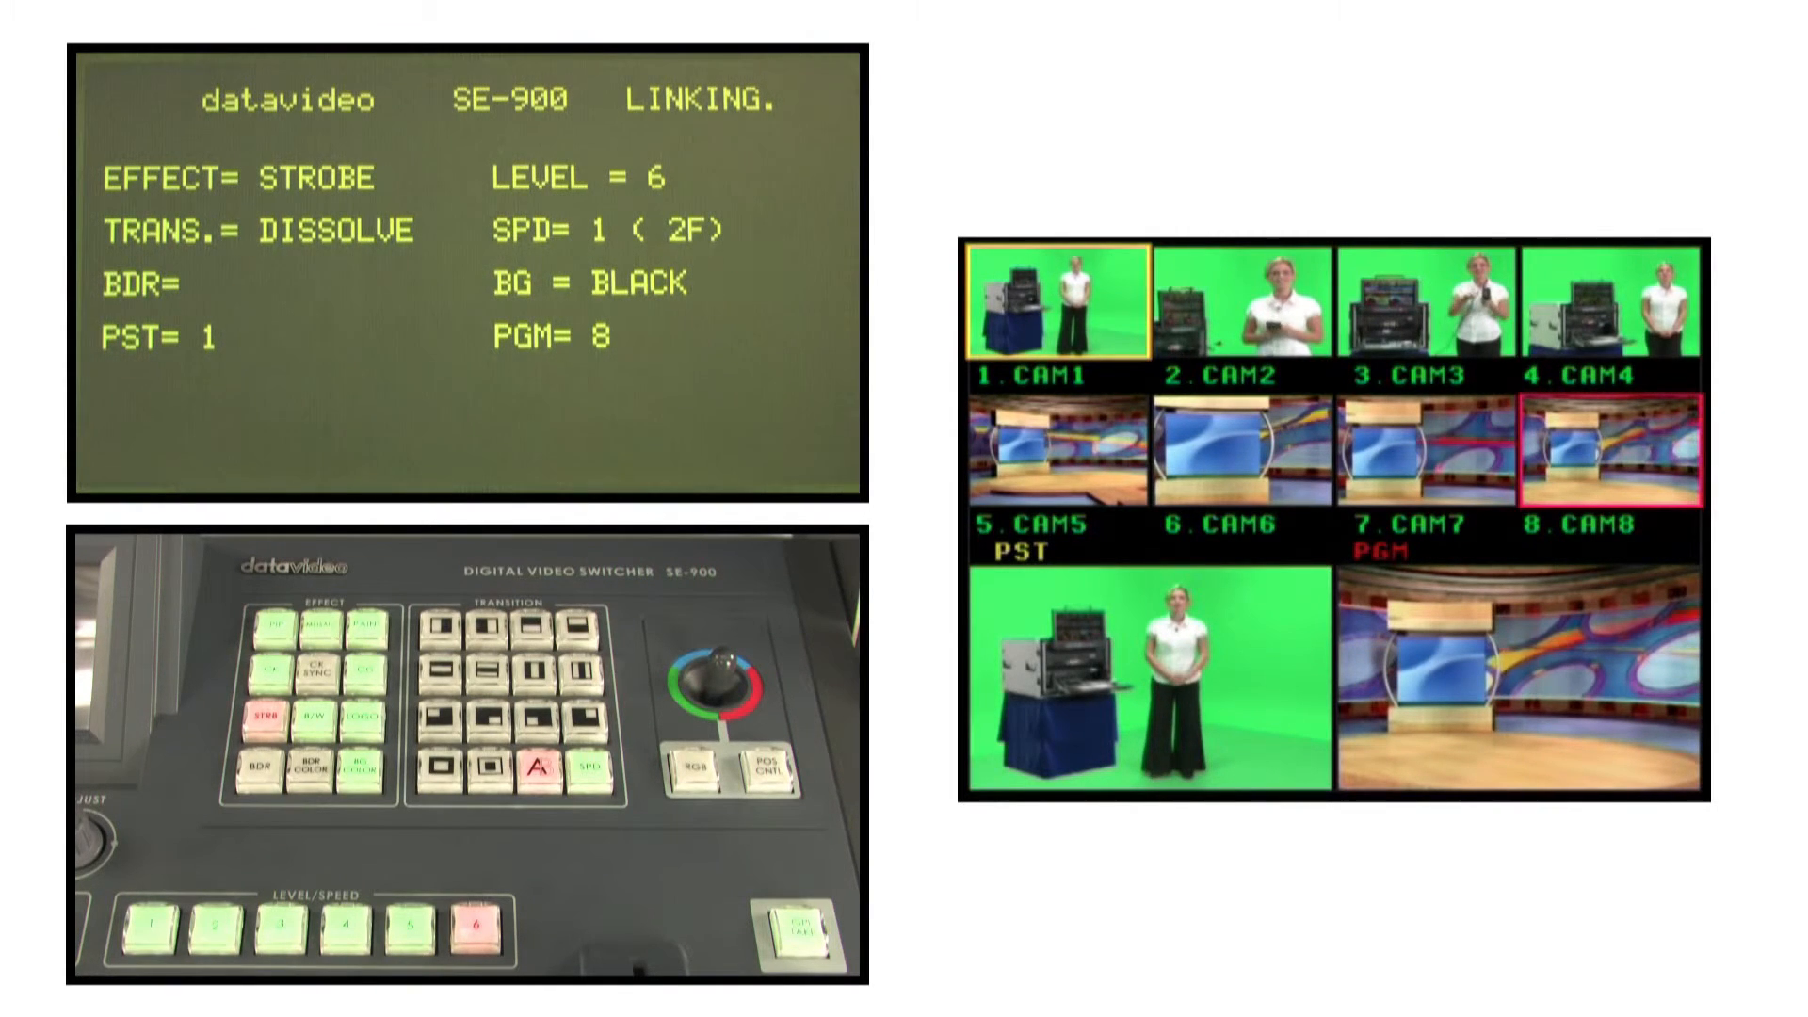
click(314, 919)
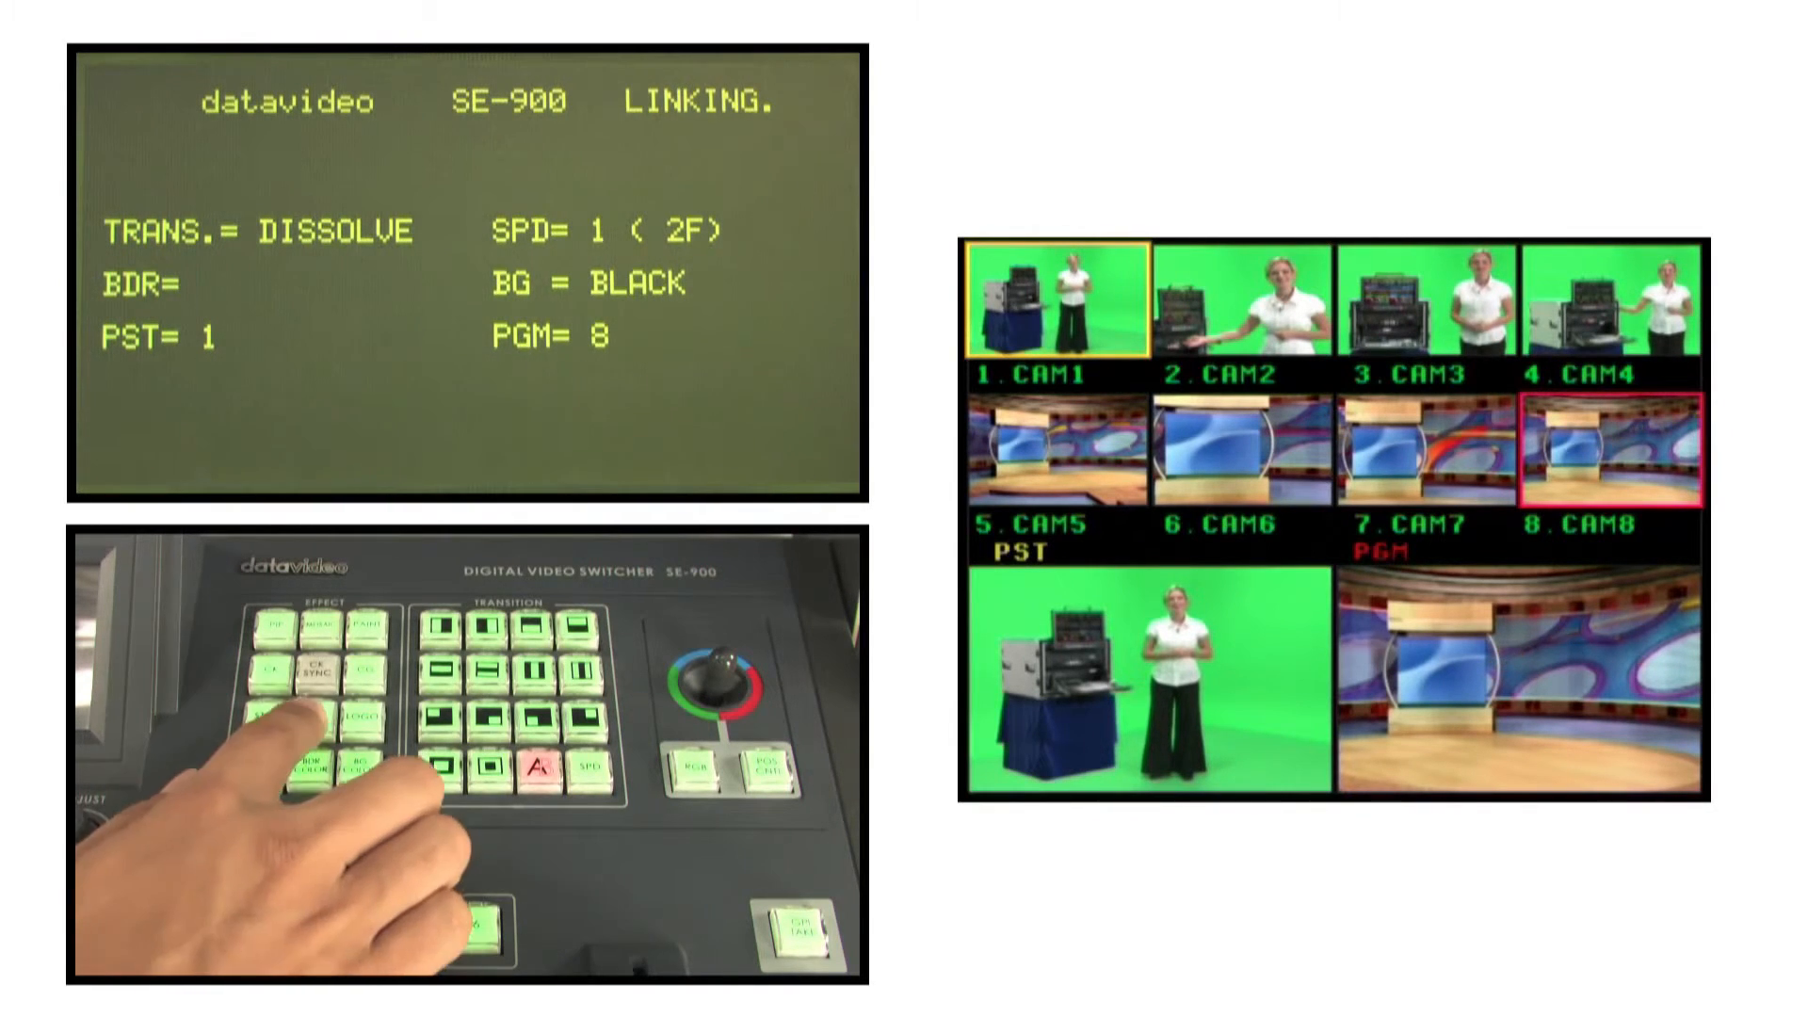
Cancel the strobe and reactivate a large PIP inset of camera 1 over the set.
click(326, 692)
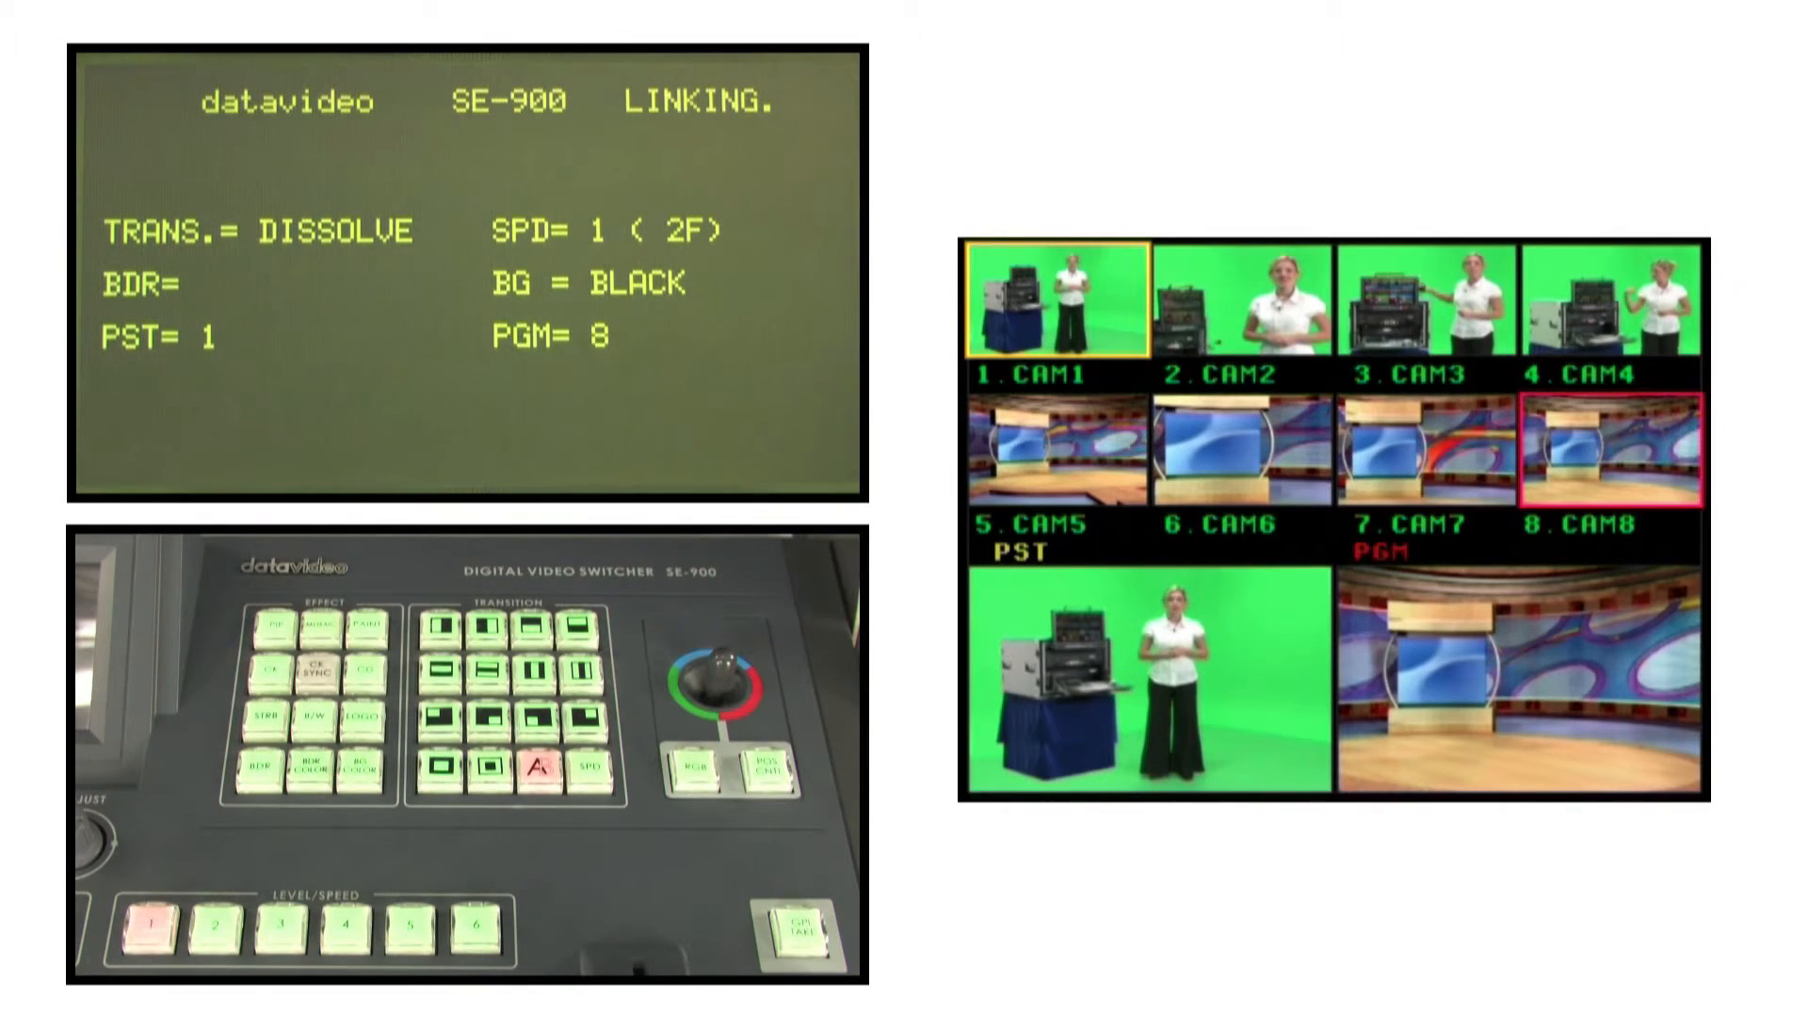
click(189, 683)
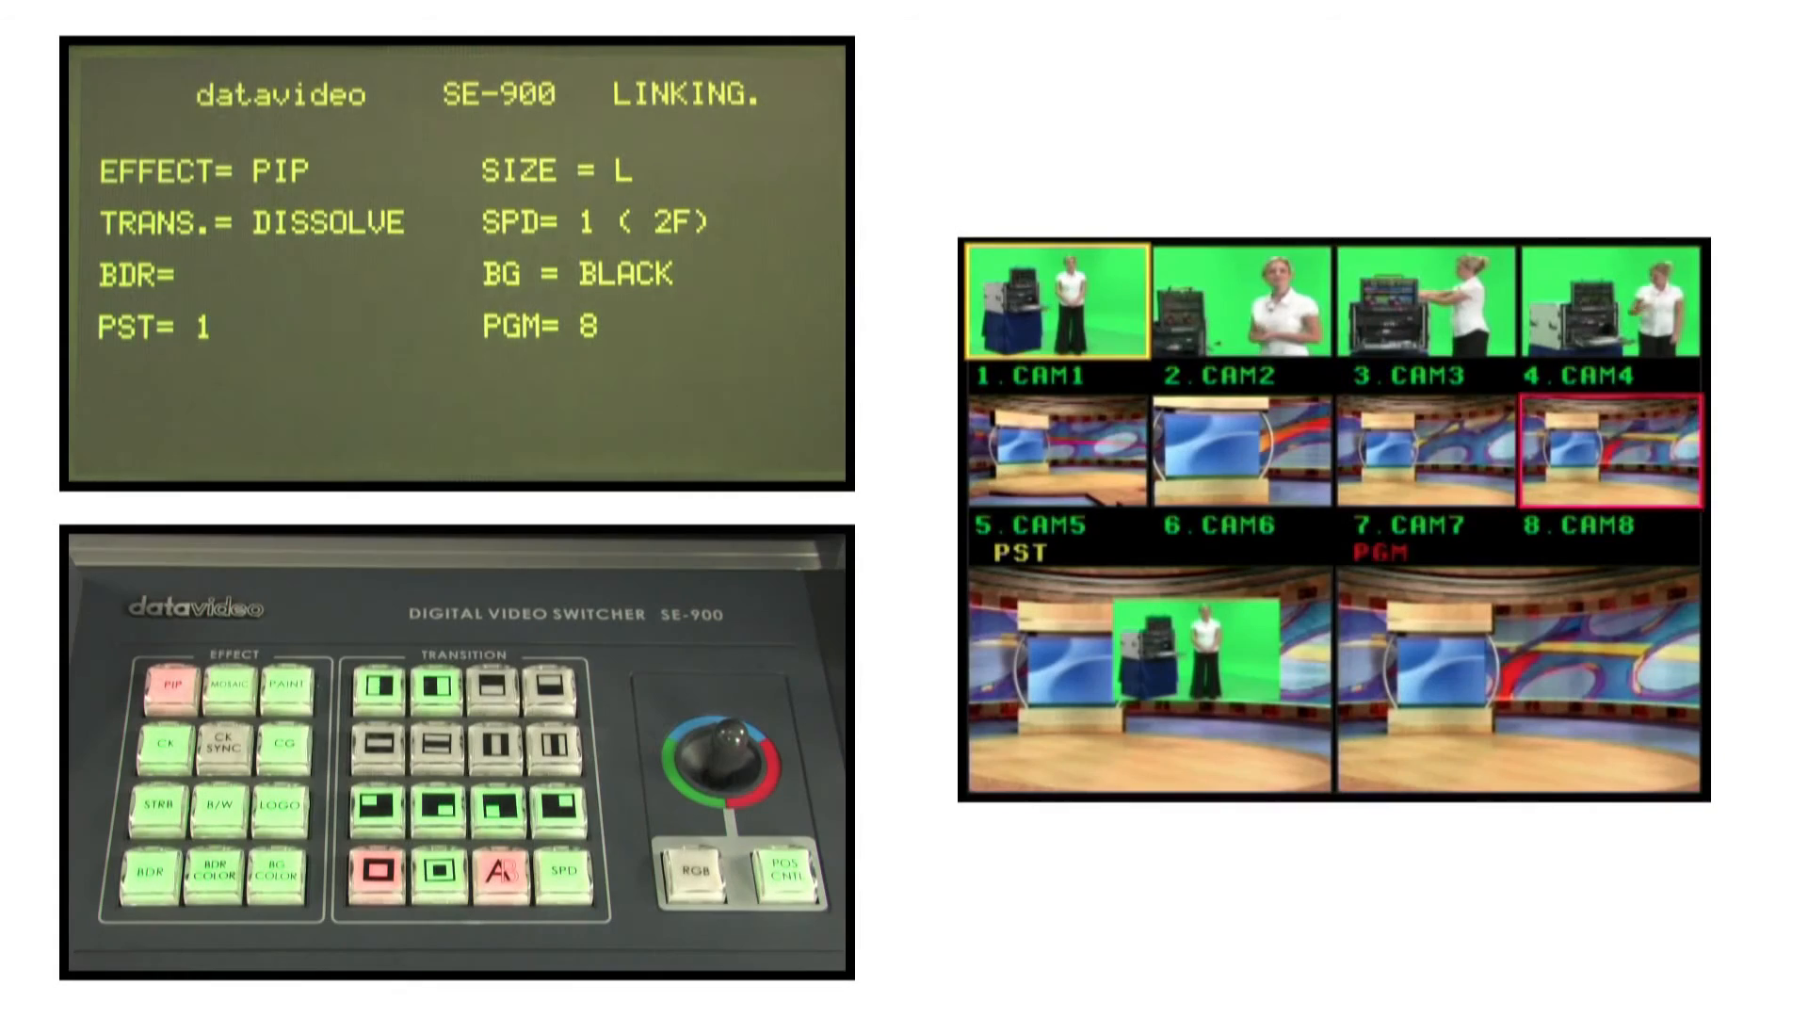
Add a narrow black inset border, widen it to medium, then step to the next width.
click(160, 883)
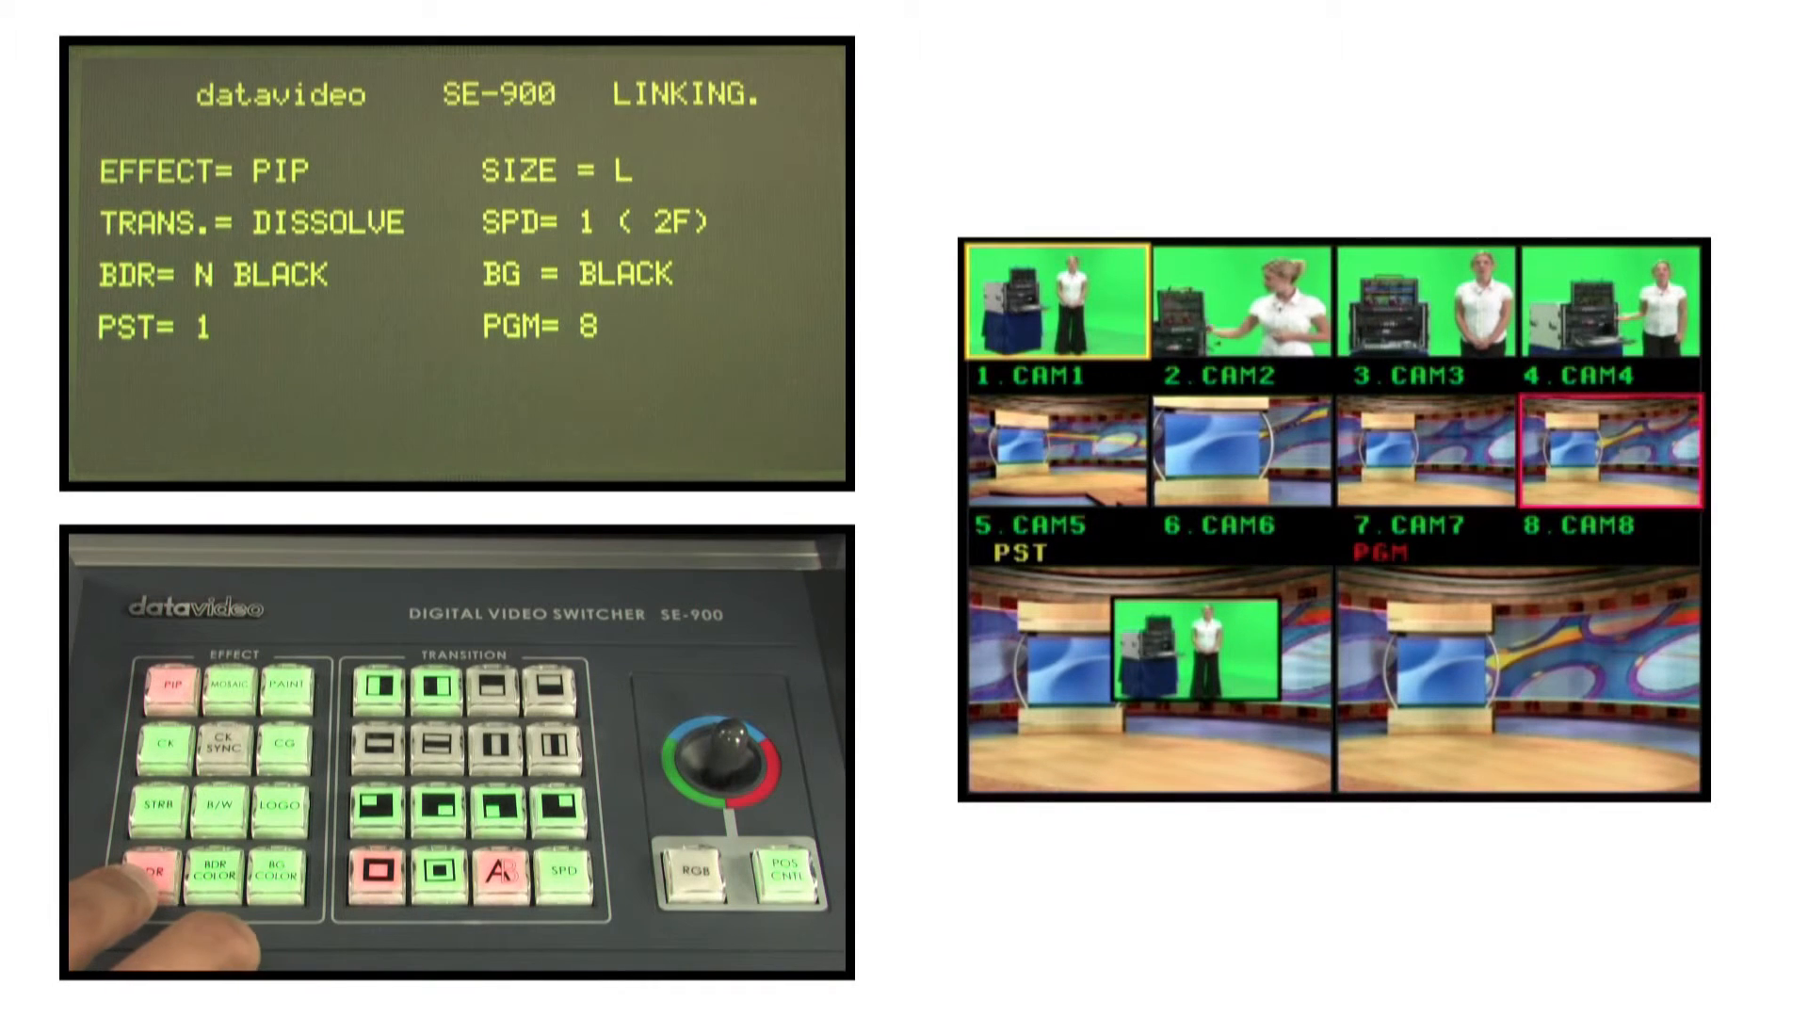
click(149, 890)
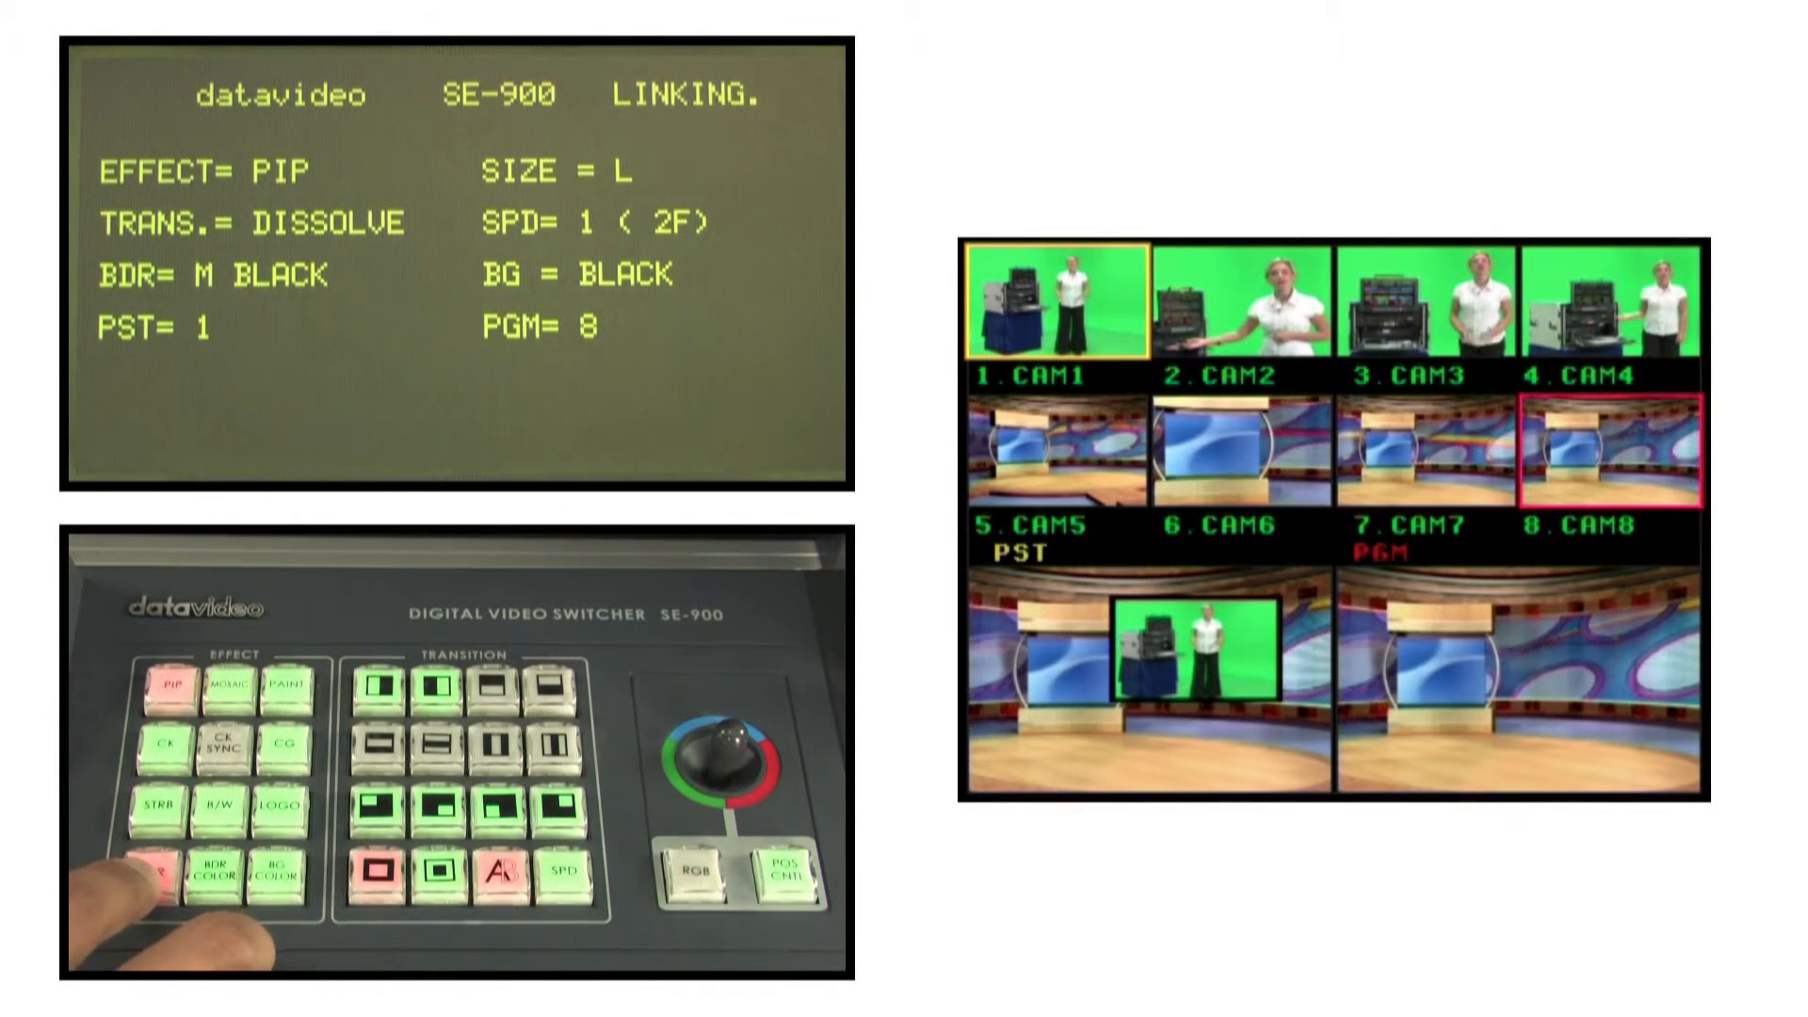
click(155, 858)
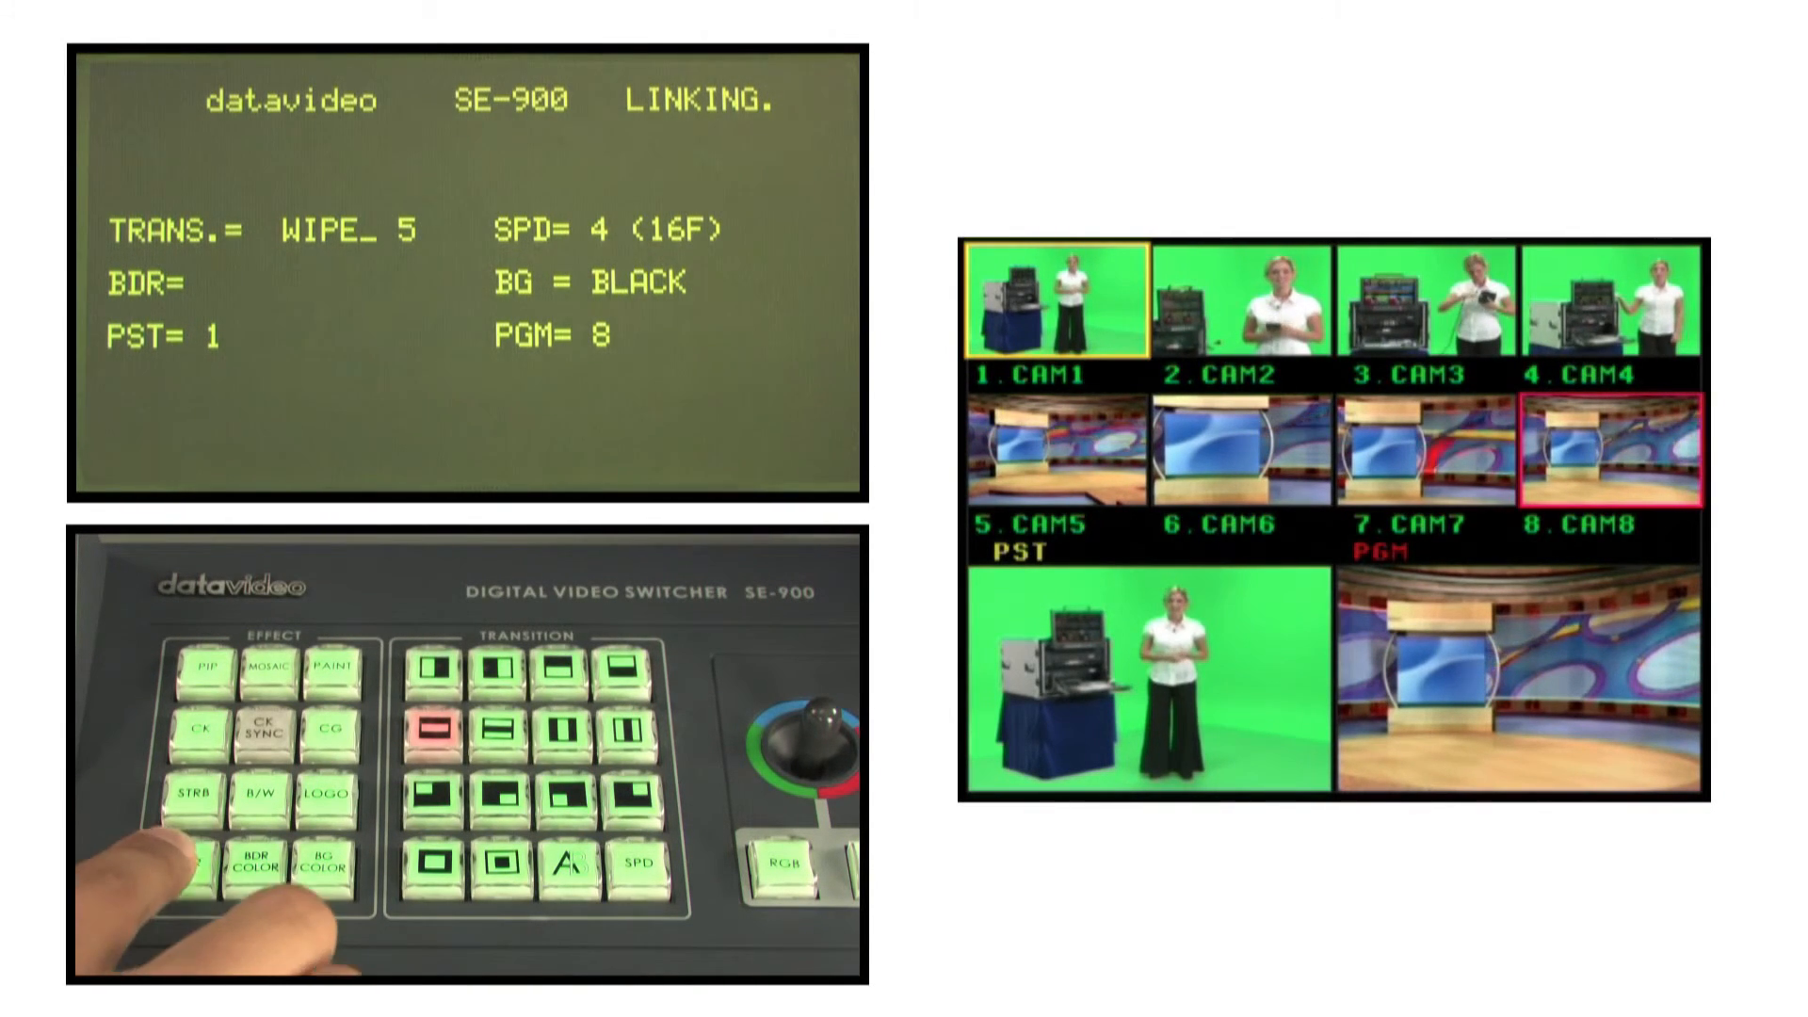
Add a border to wipe 5 and cycle its colour through red, green, yellow and black.
click(192, 862)
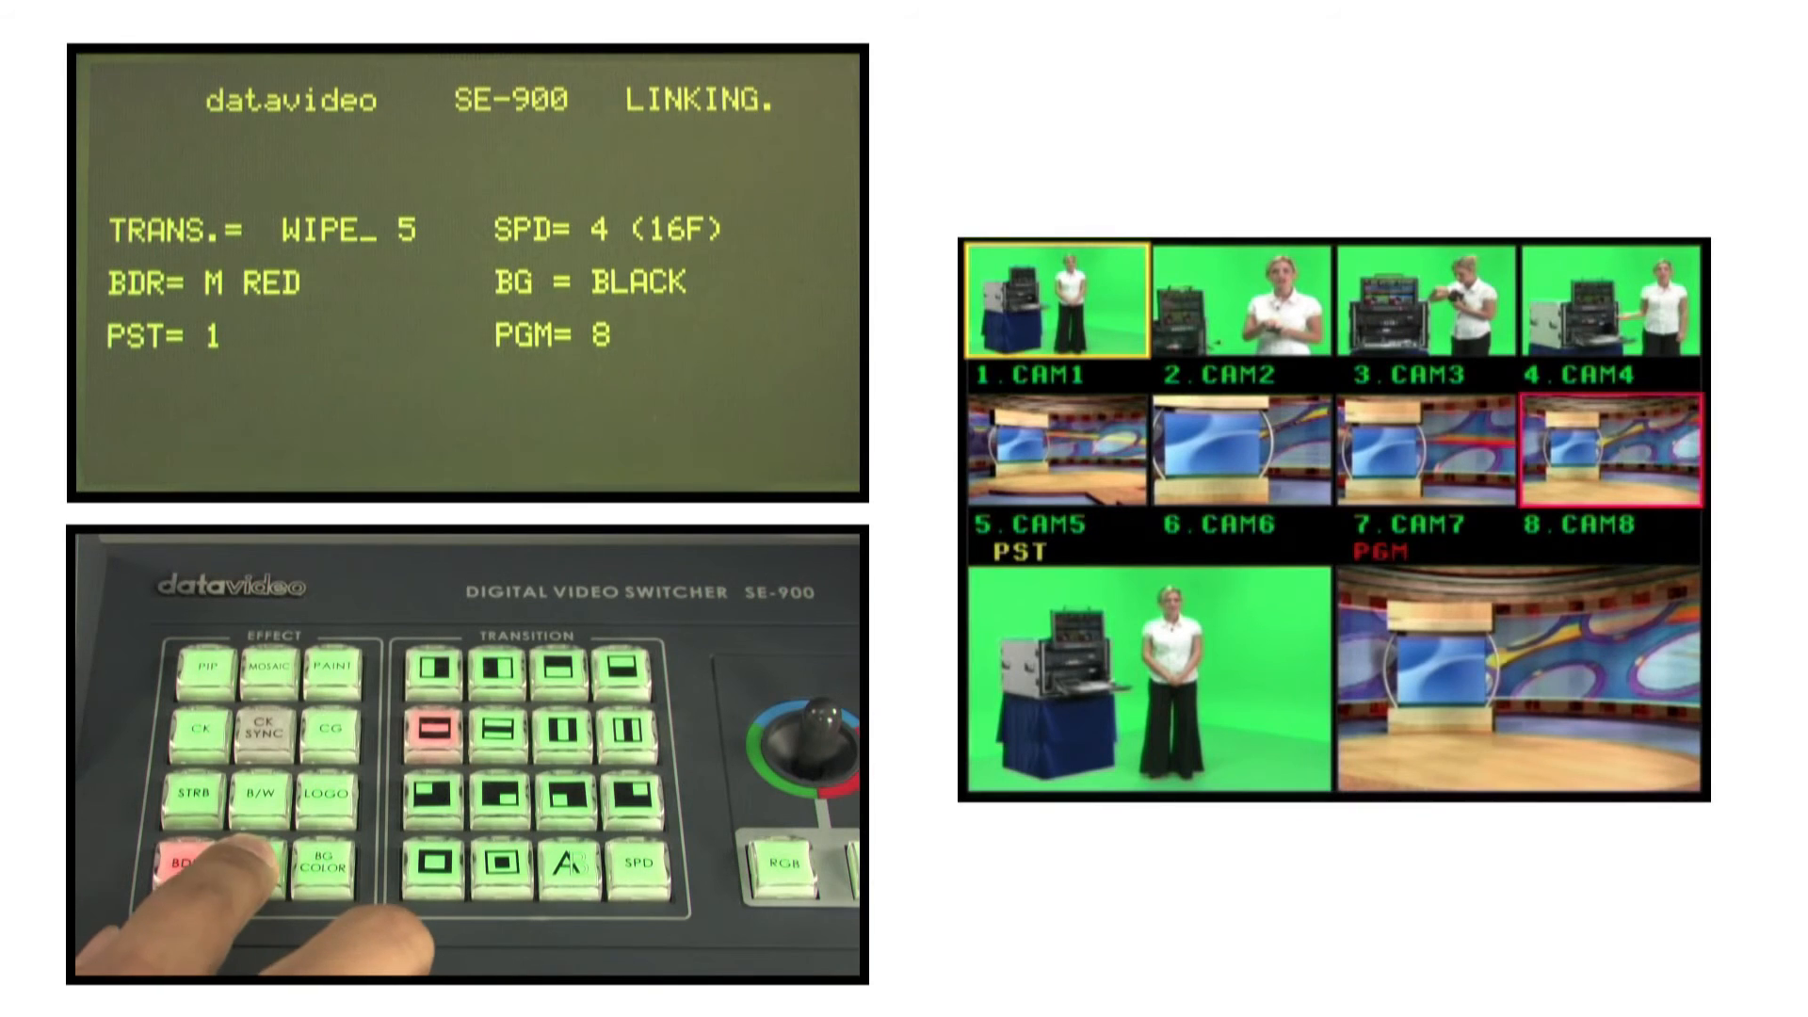
click(176, 859)
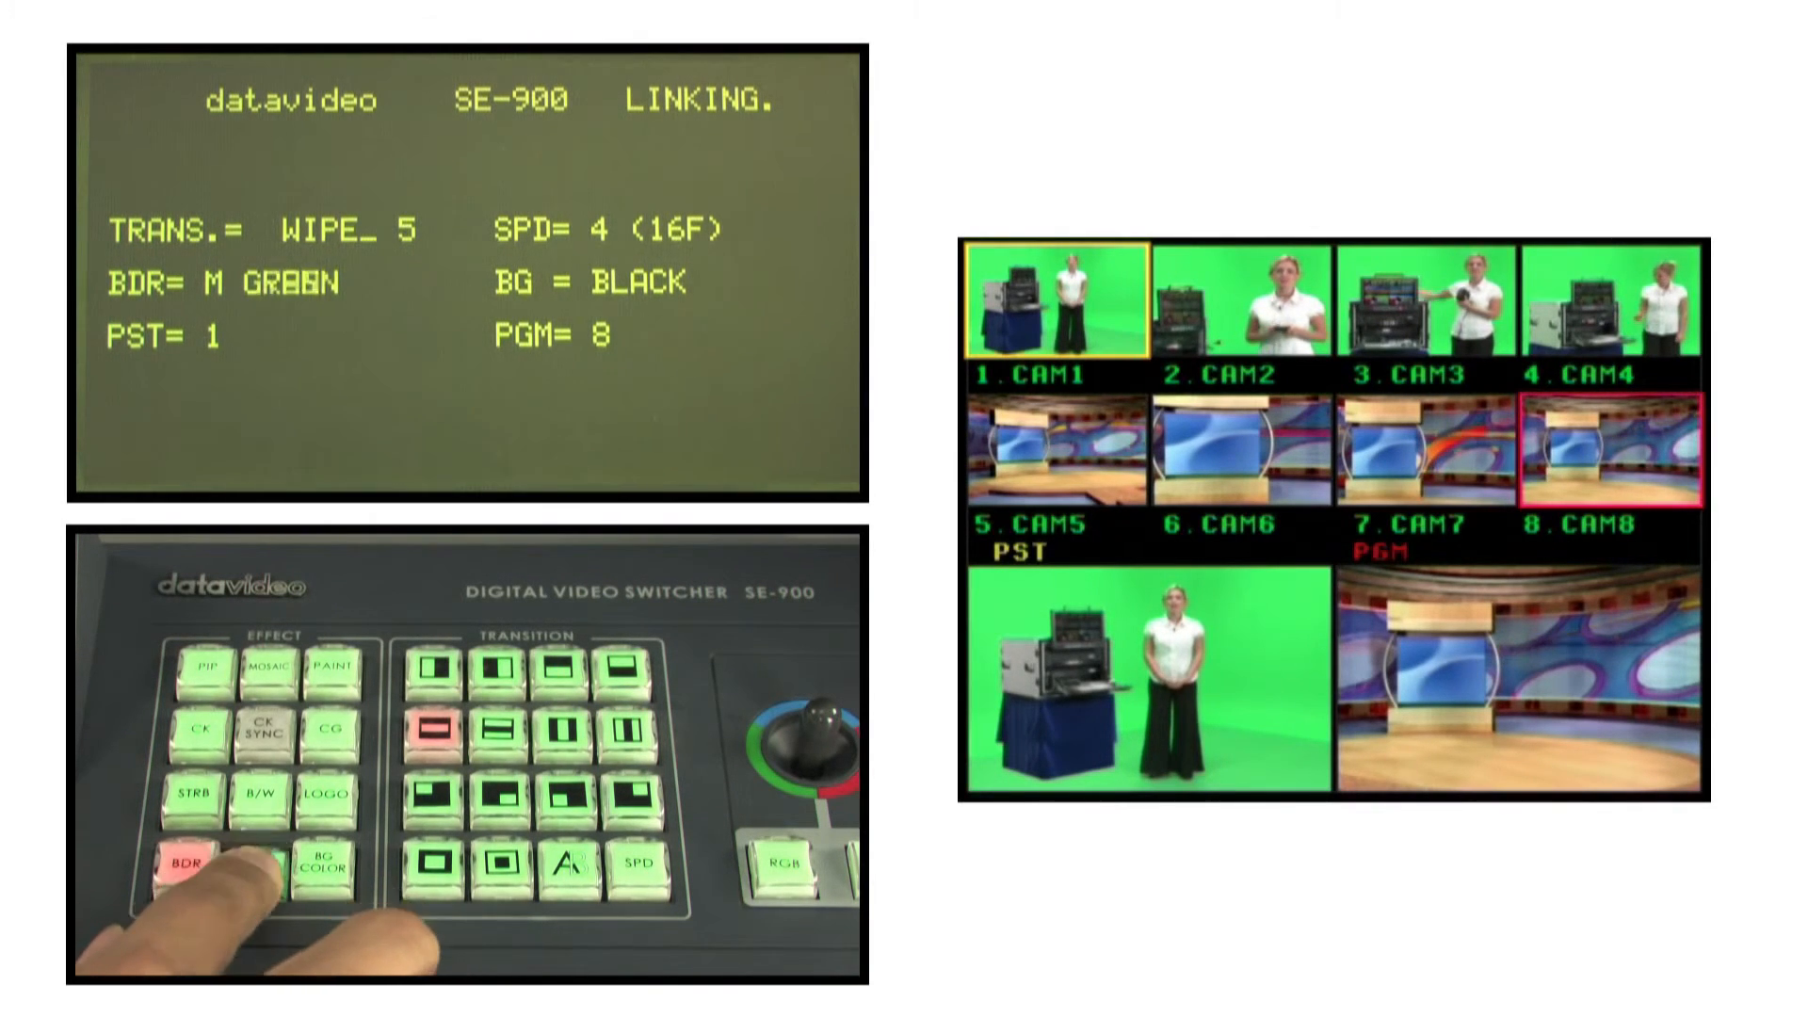
click(182, 862)
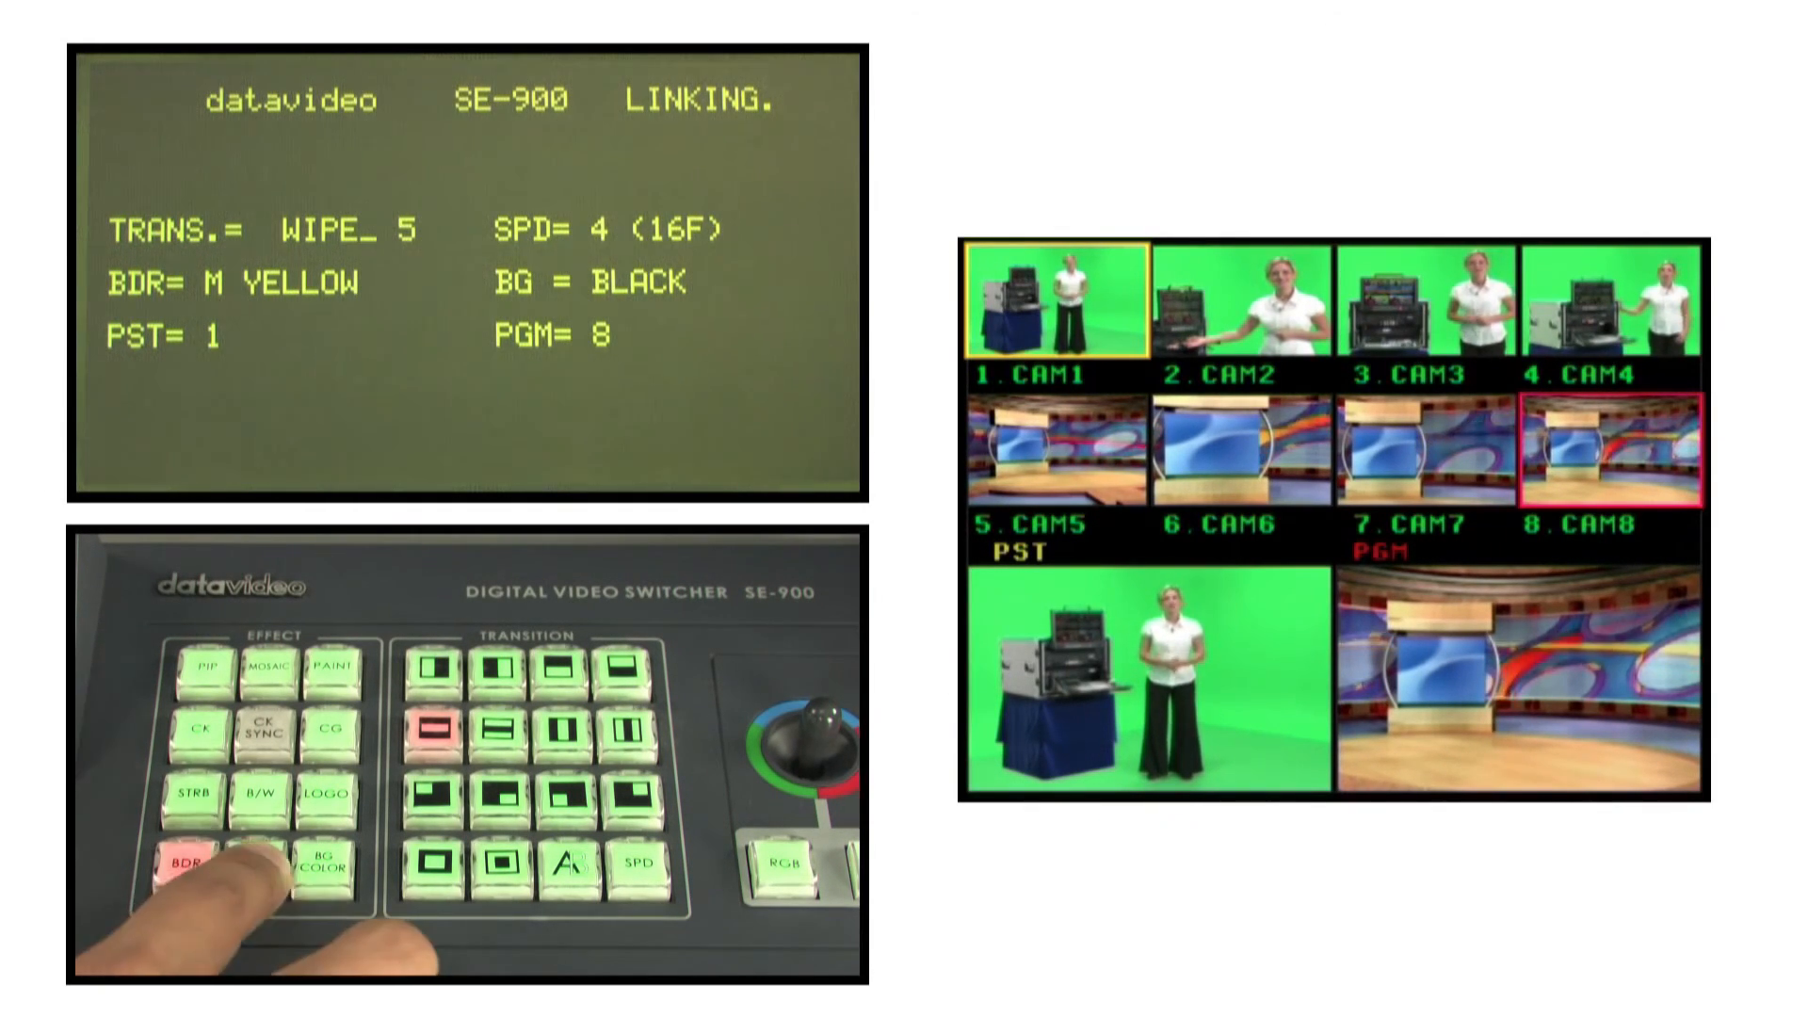
click(191, 859)
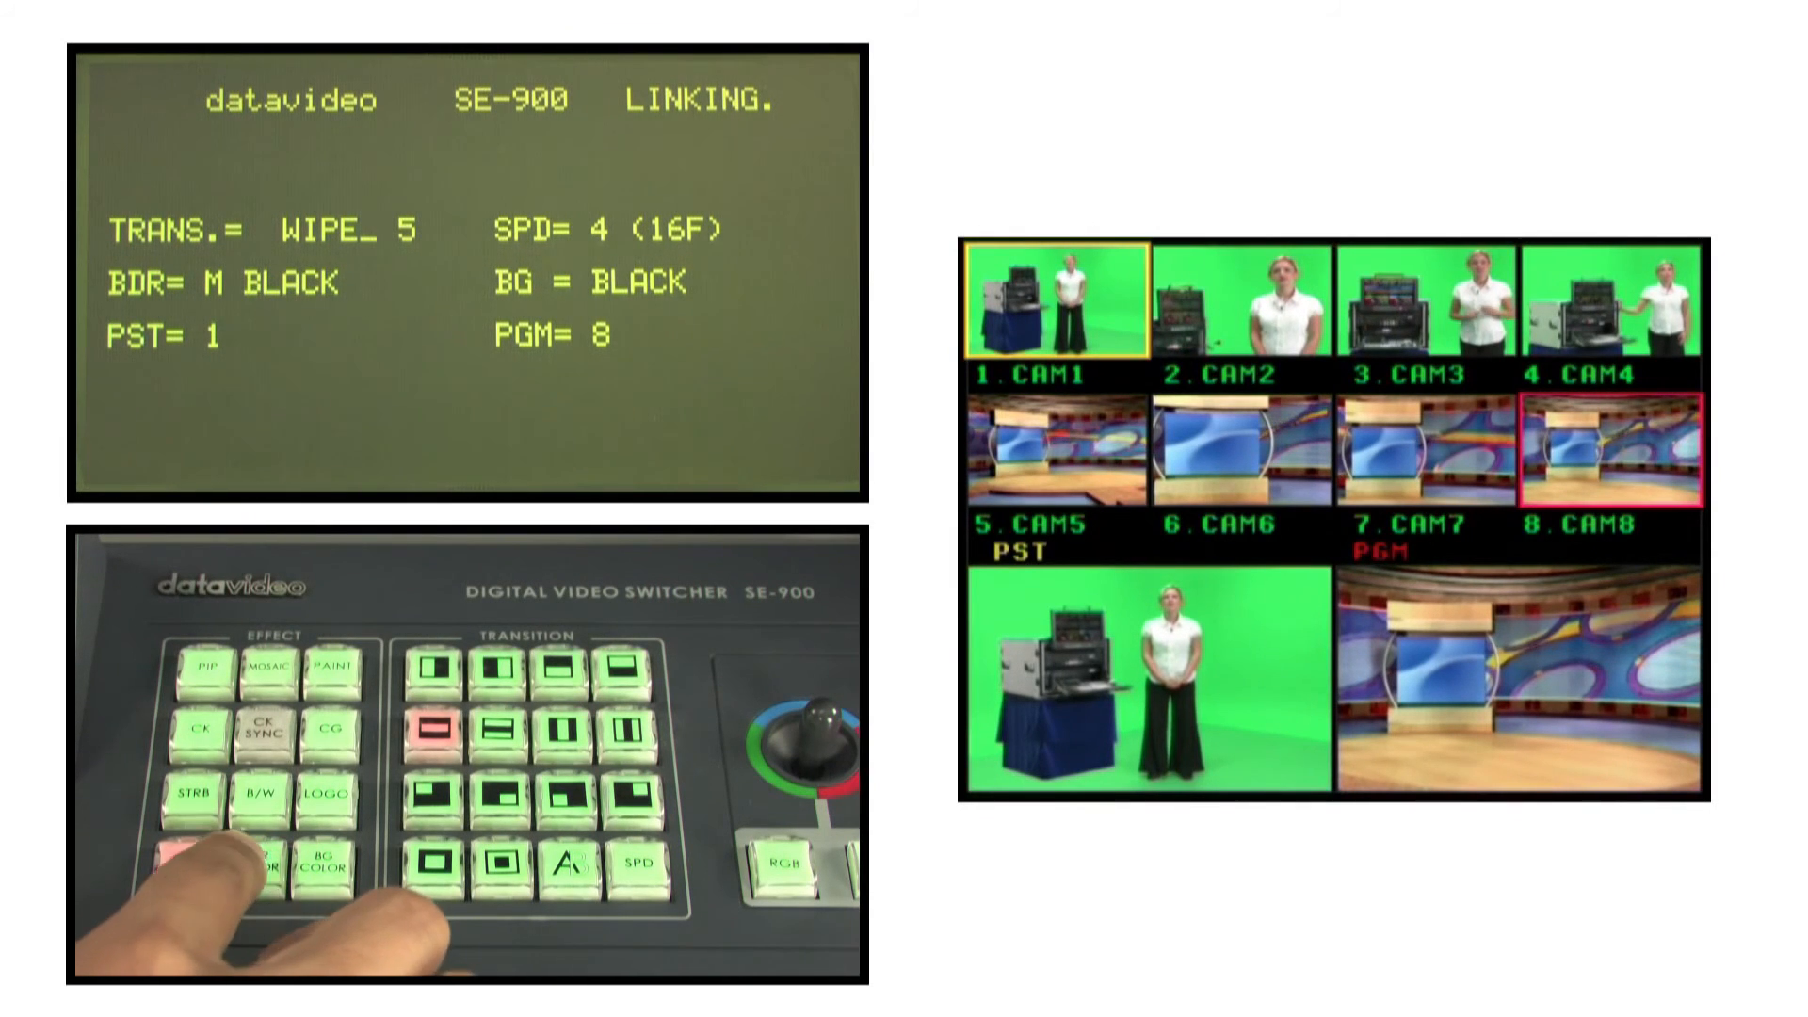
Widen the wipe border through medium to wide, then remove it.
click(188, 863)
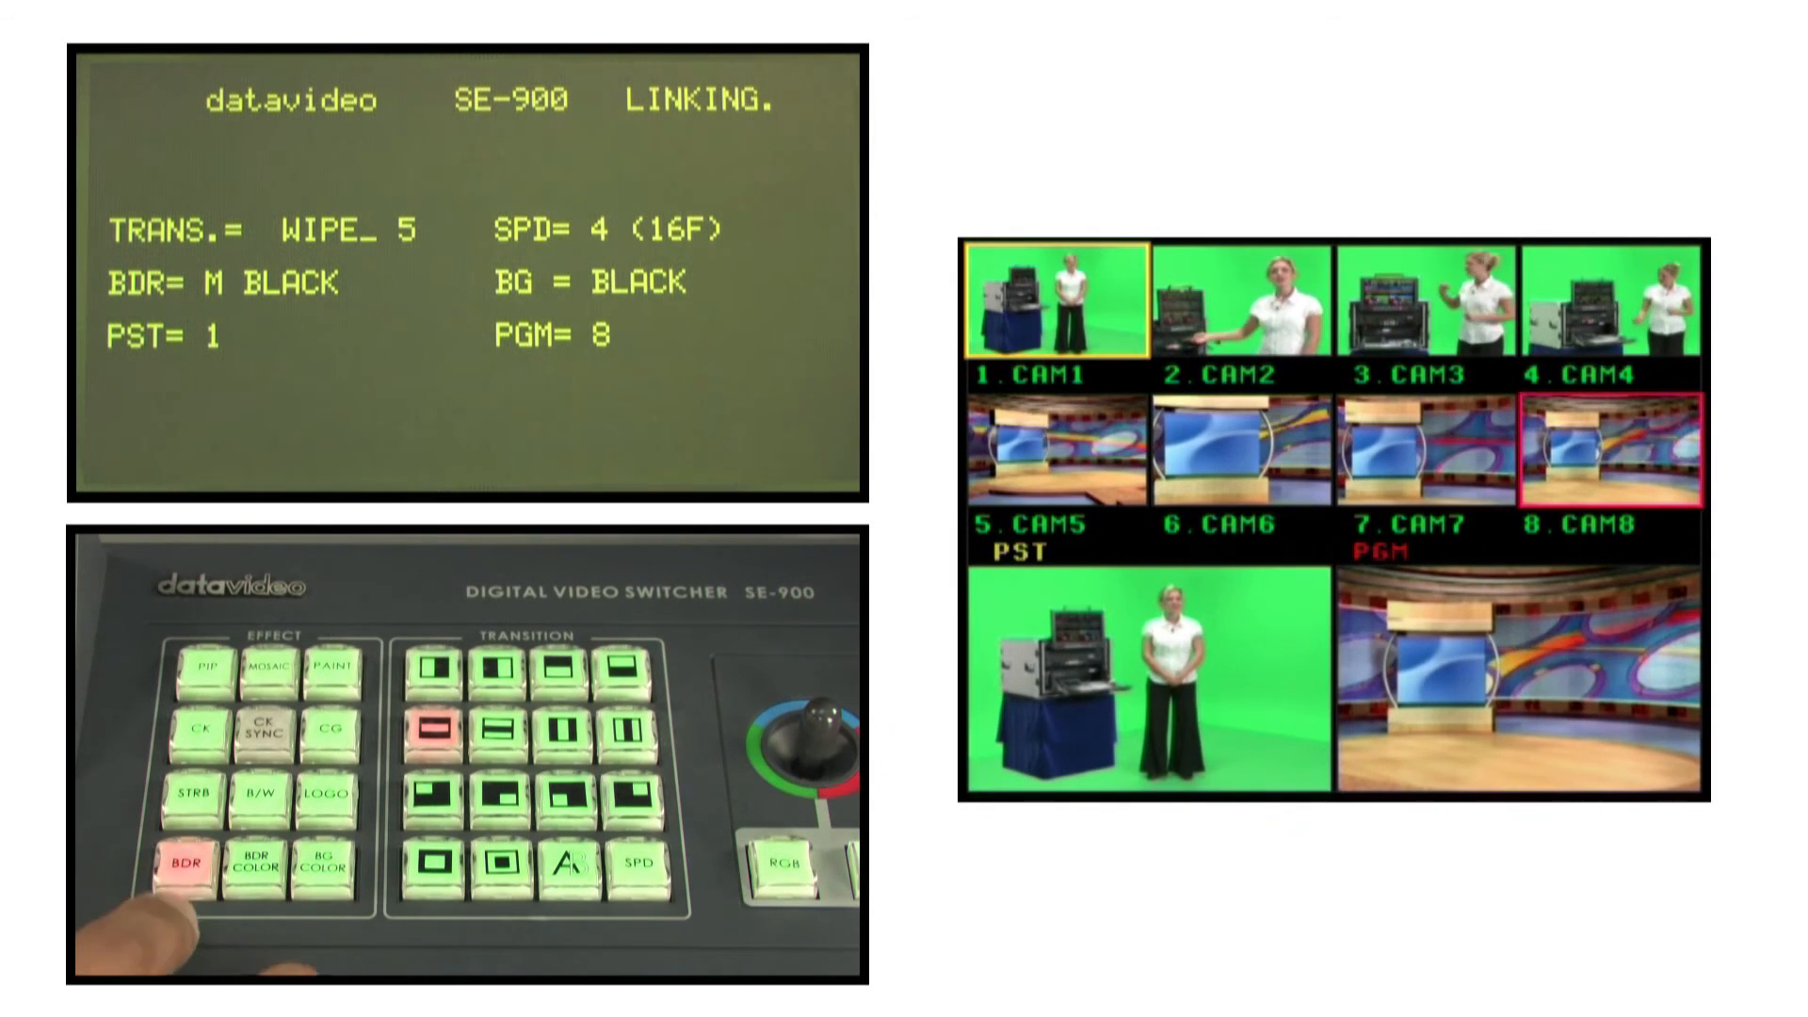
click(184, 859)
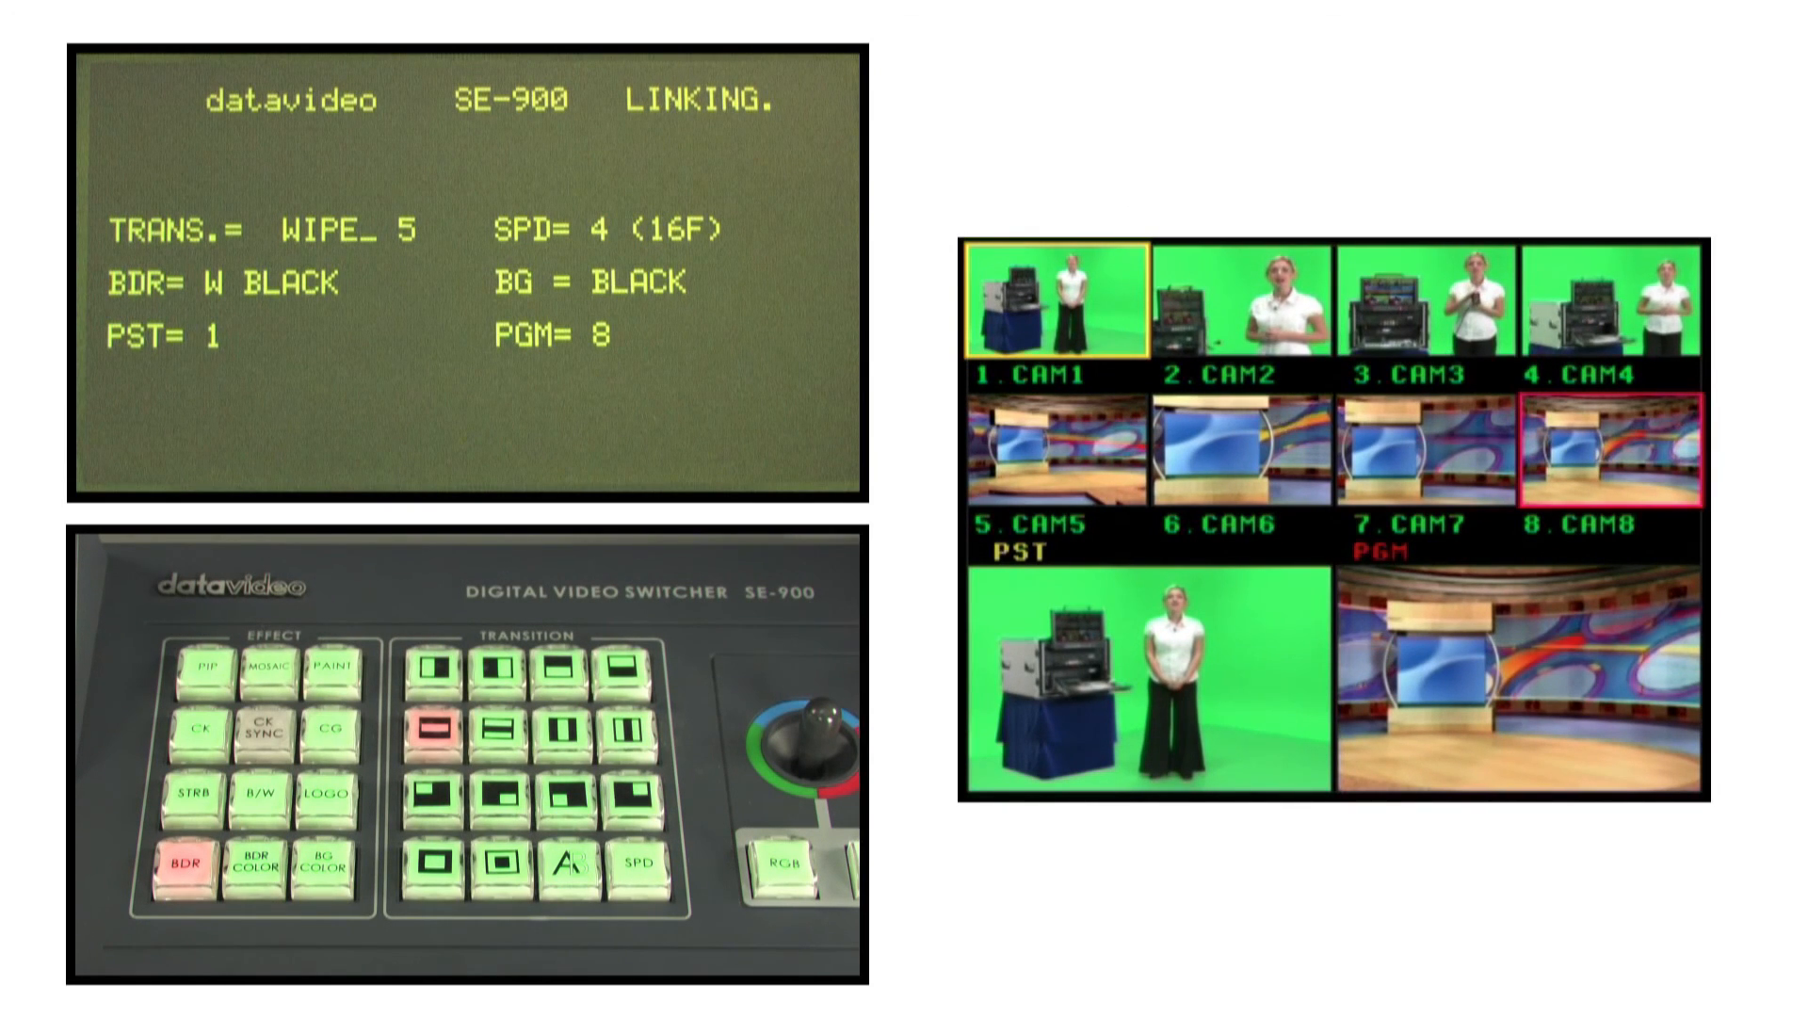
click(182, 859)
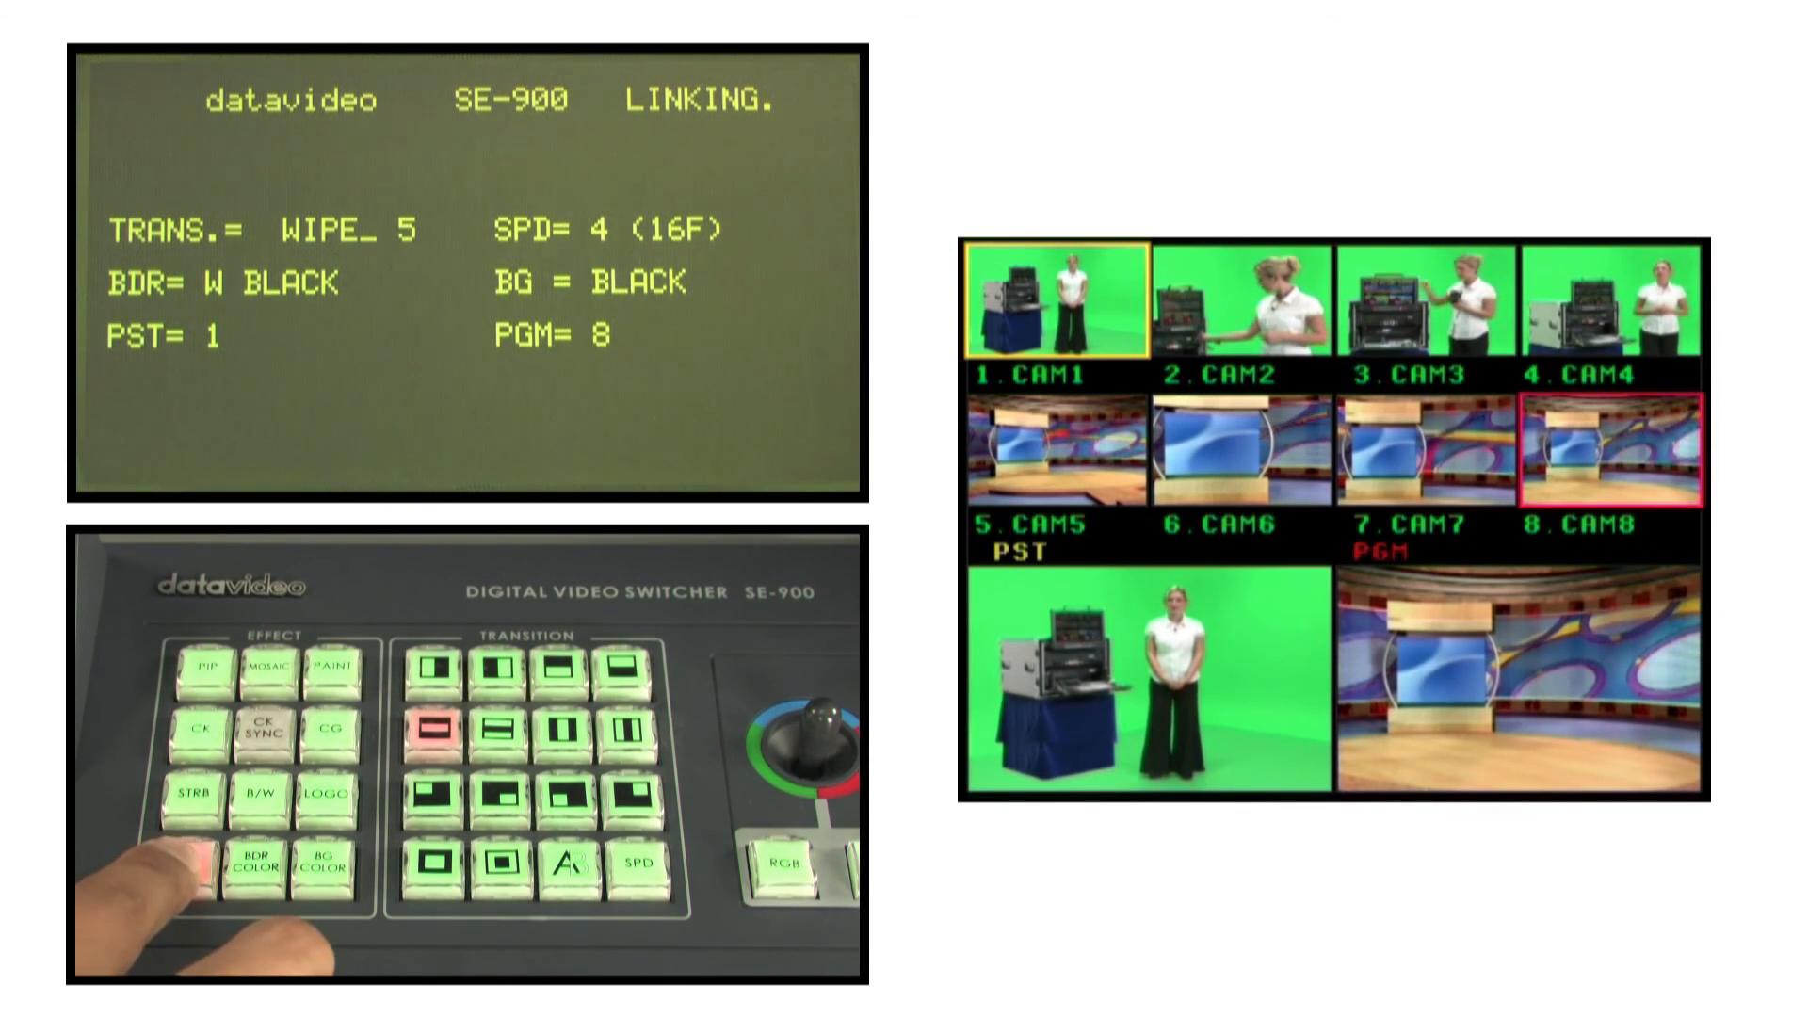
click(219, 862)
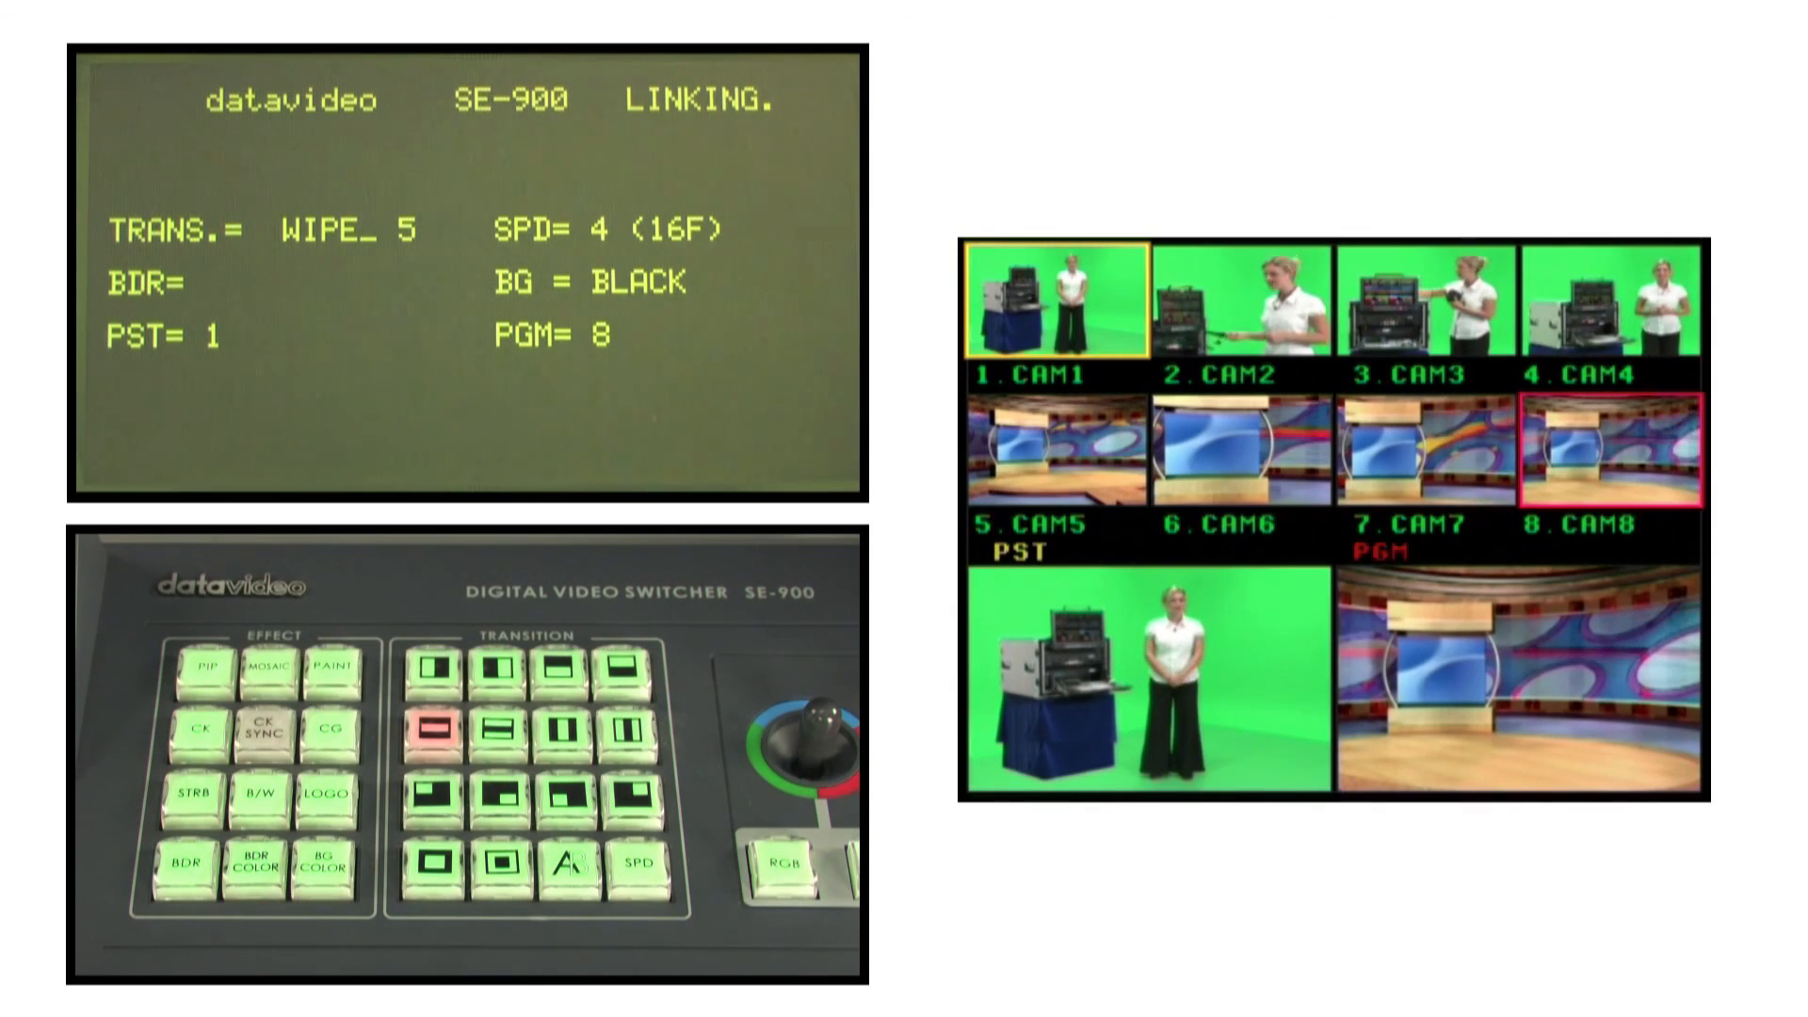